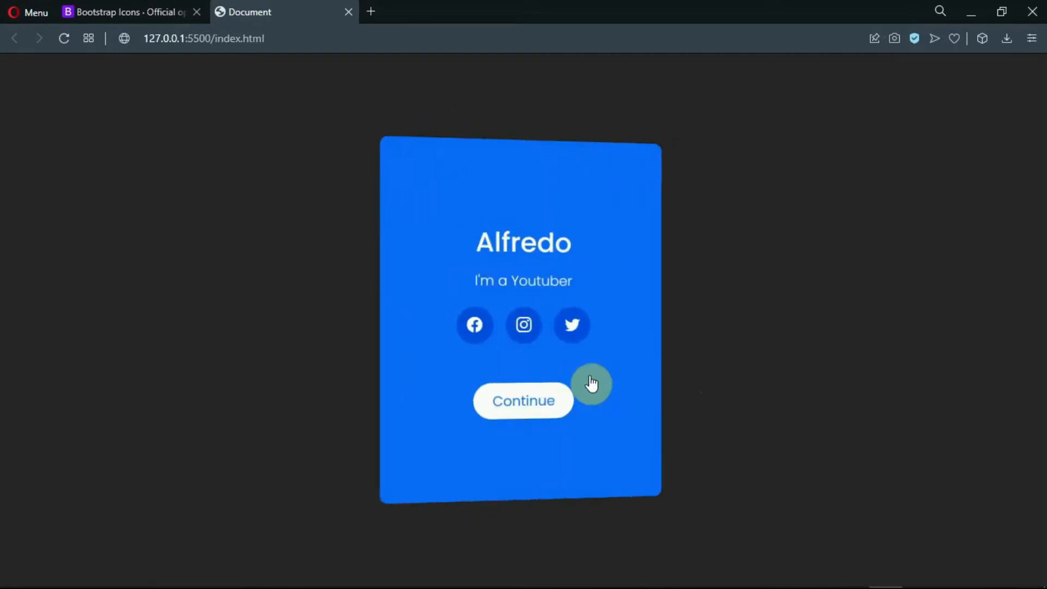
{"action": "mouse_move", "coordinate": [523, 325]}
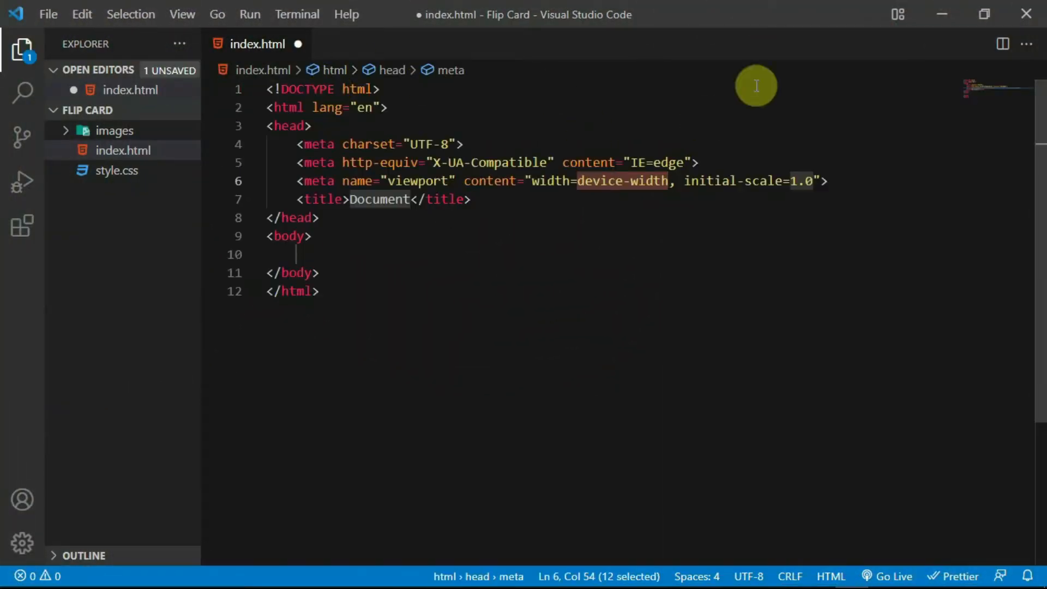
Step: Add a <link rel="stylesheet"> tag for style.css inside the head of index.html
{"action": "type", "text": "<link rel=\"stylesheet\" href=\"s\">"}
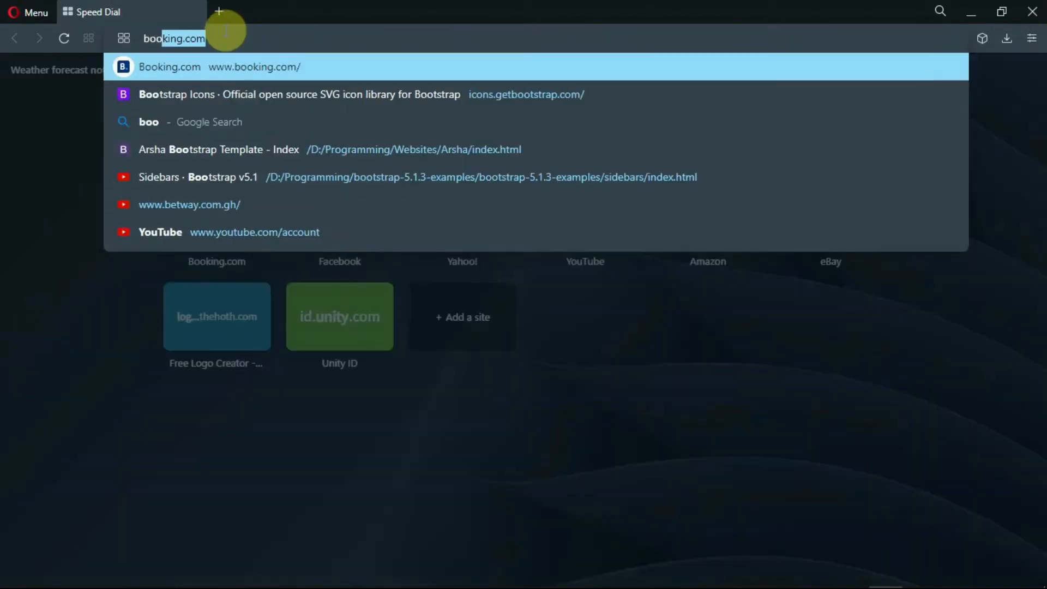
Step: Open the Bootstrap Icons site in Opera and scroll through its icons
{"action": "left_click", "coordinate": [300, 94]}
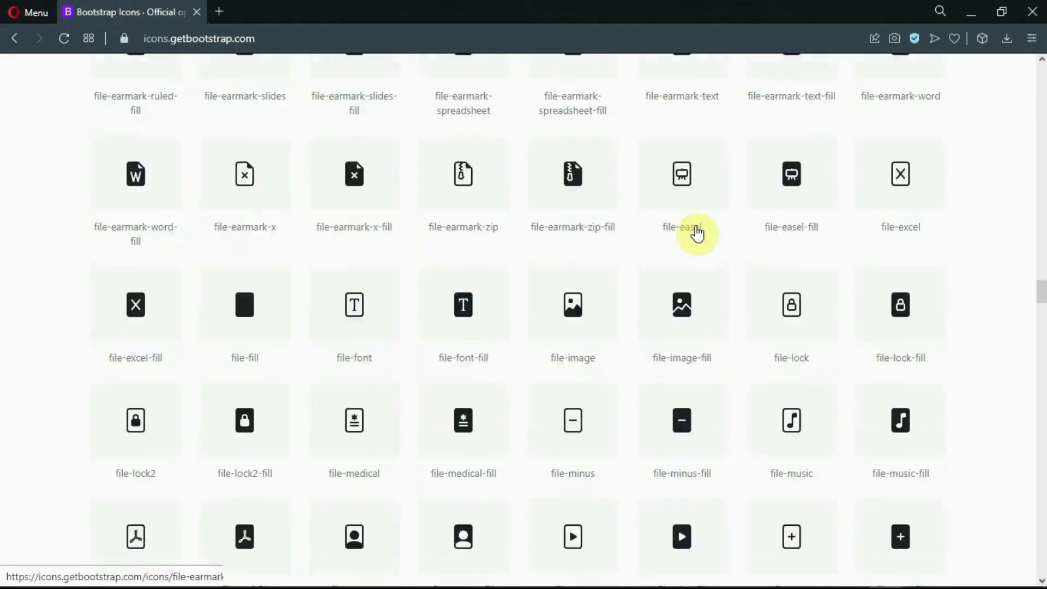
{"action": "scroll", "scroll_direction": "down", "scroll_amount": 3}
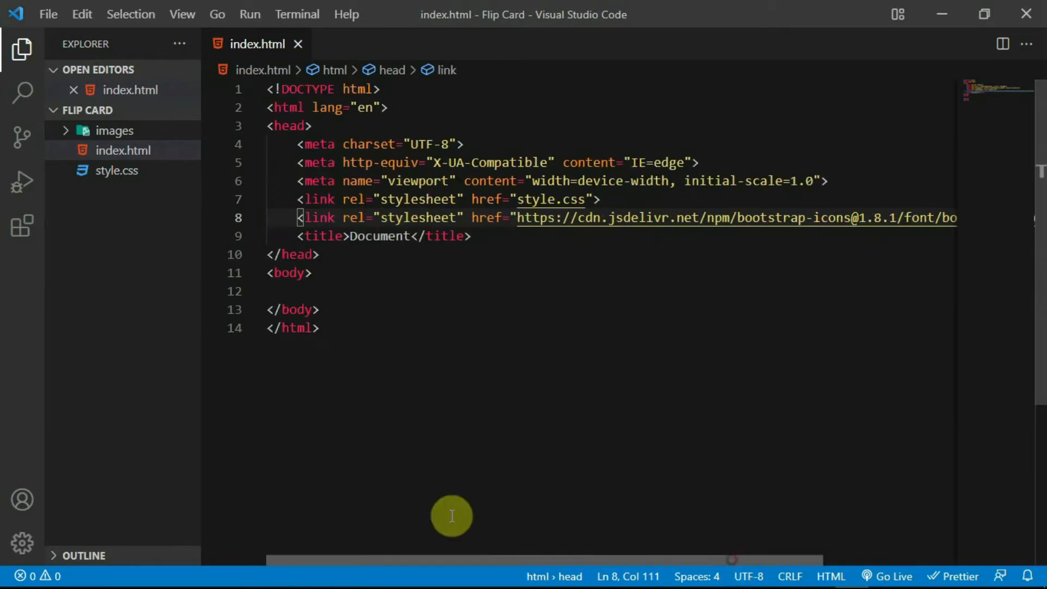
Step: Expand Emmet abbreviations into nested container, card, card-inner, front-side and back-side divs
{"action": "type", "text": "d"}
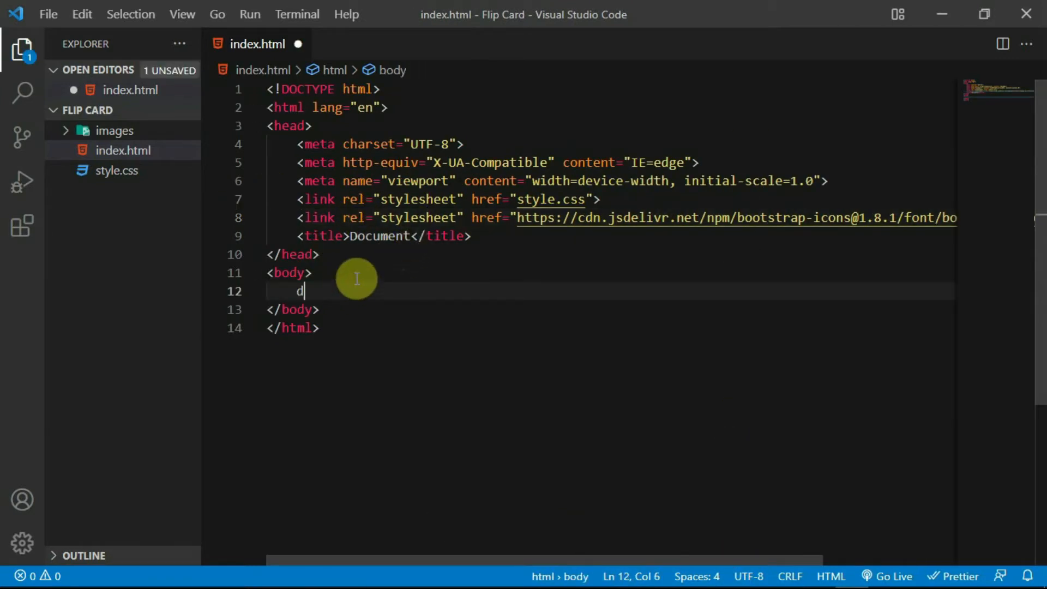
{"action": "type", "text": "iv.con"}
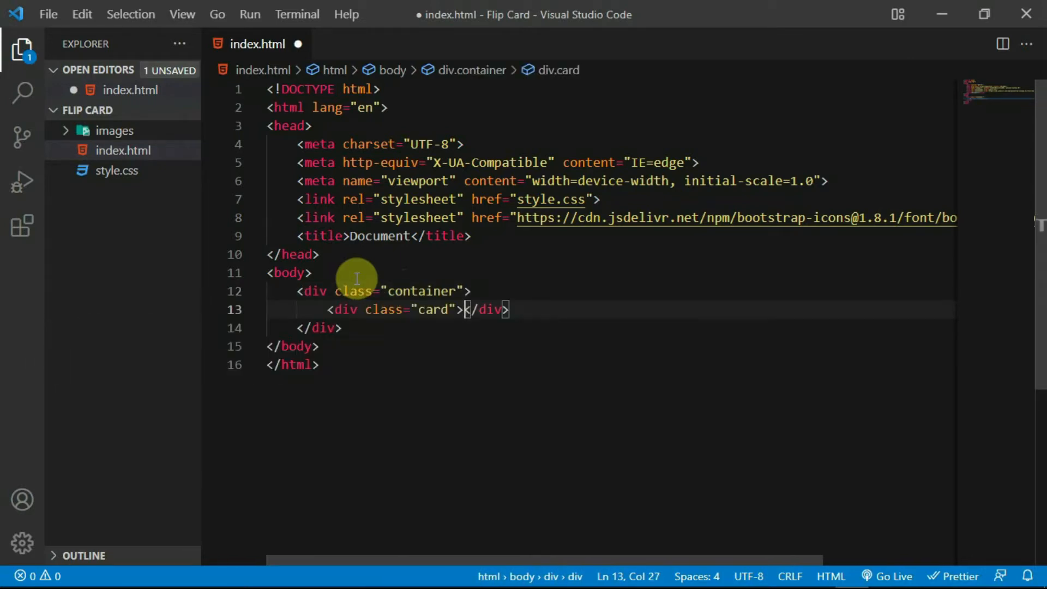
{"action": "type", "text": "div.c"}
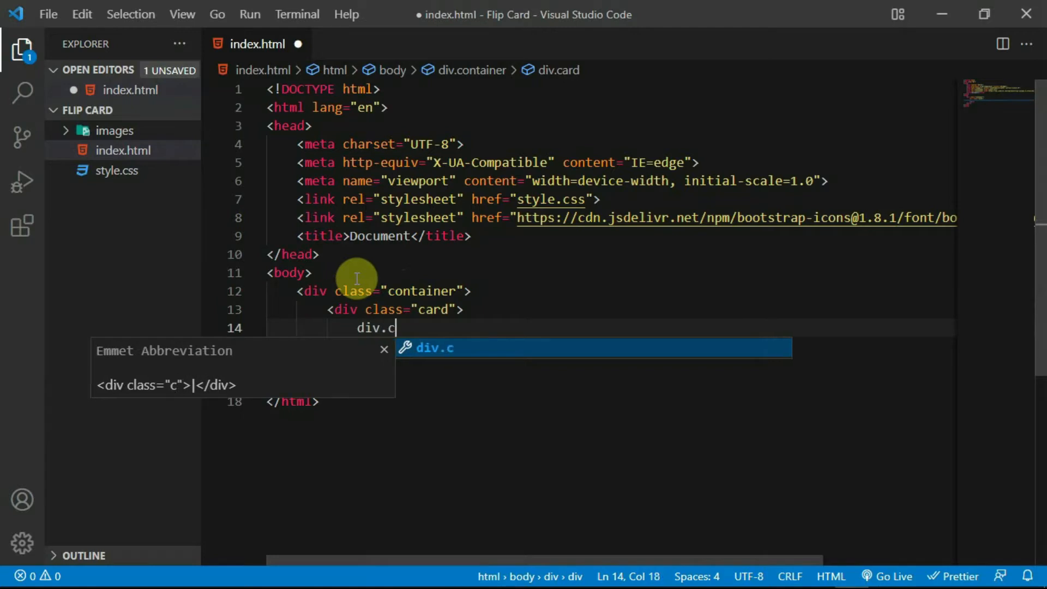
{"action": "type", "text": "ard-inner\">"}
{"action": "type", "text": "div."}
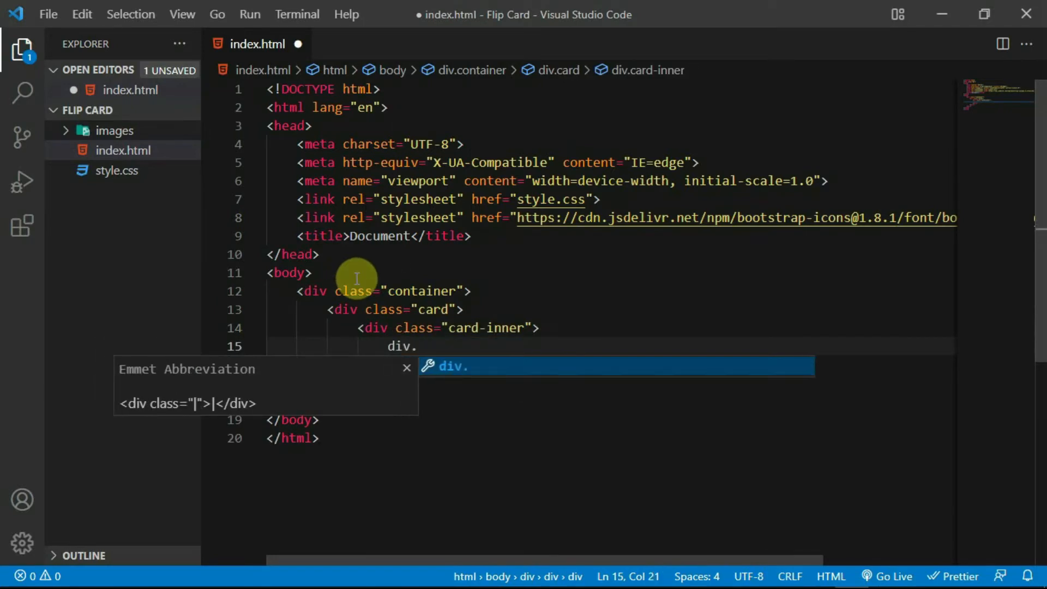
{"action": "type", "text": "front-side\"></div>"}
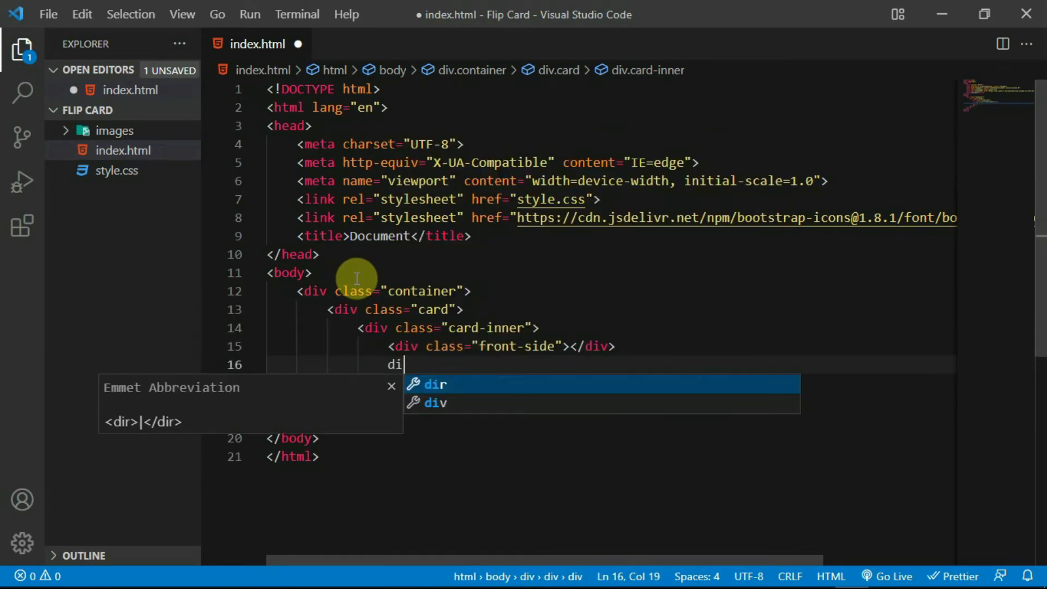
{"action": "type", "text": "v.back-side"}
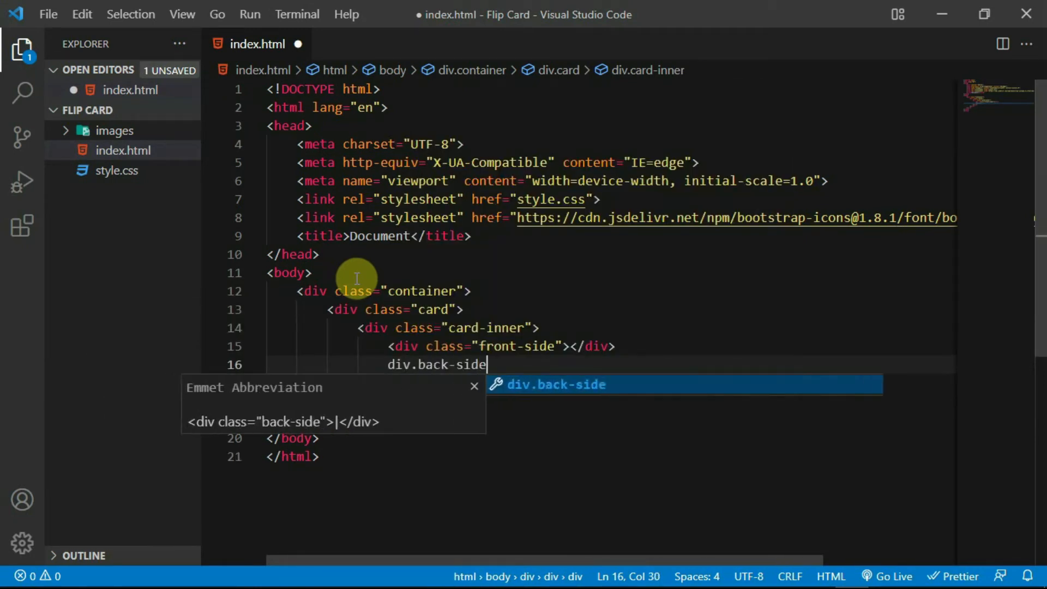
{"action": "key", "text": "Tab"}
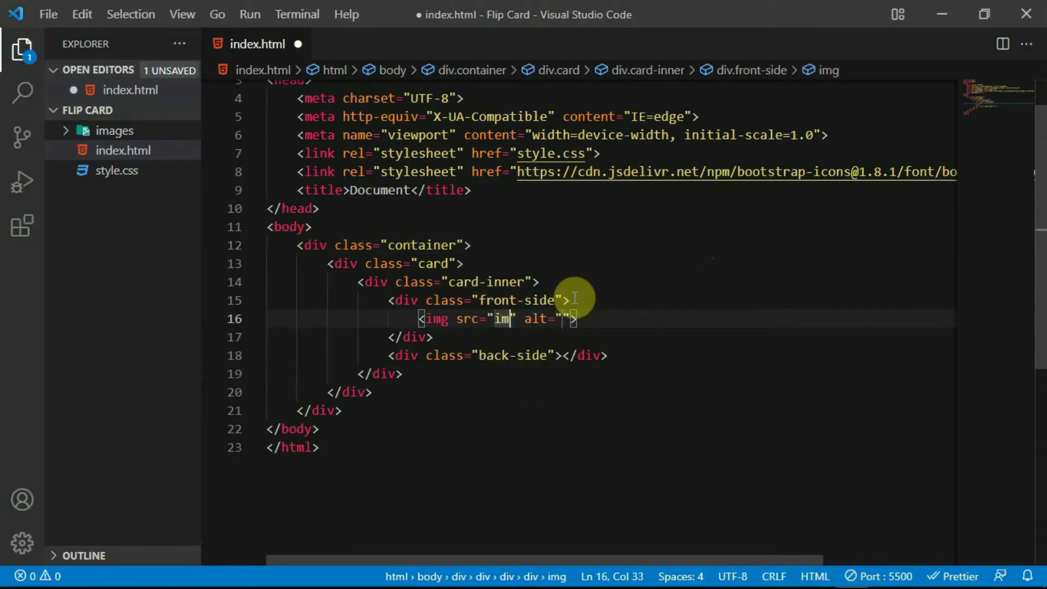
Step: Add the images/user.jpg photo, an 'Alfredo' heading and 'I'm a Youtuber' paragraph, then save
{"action": "type", "text": "ages/user.jpg"}
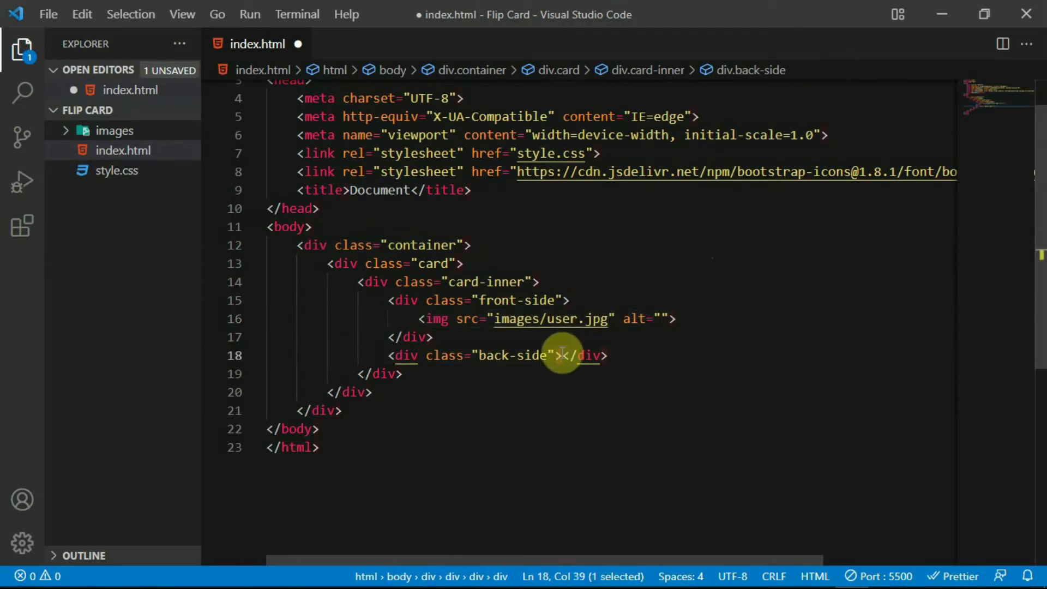
{"action": "type", "text": "h1"}
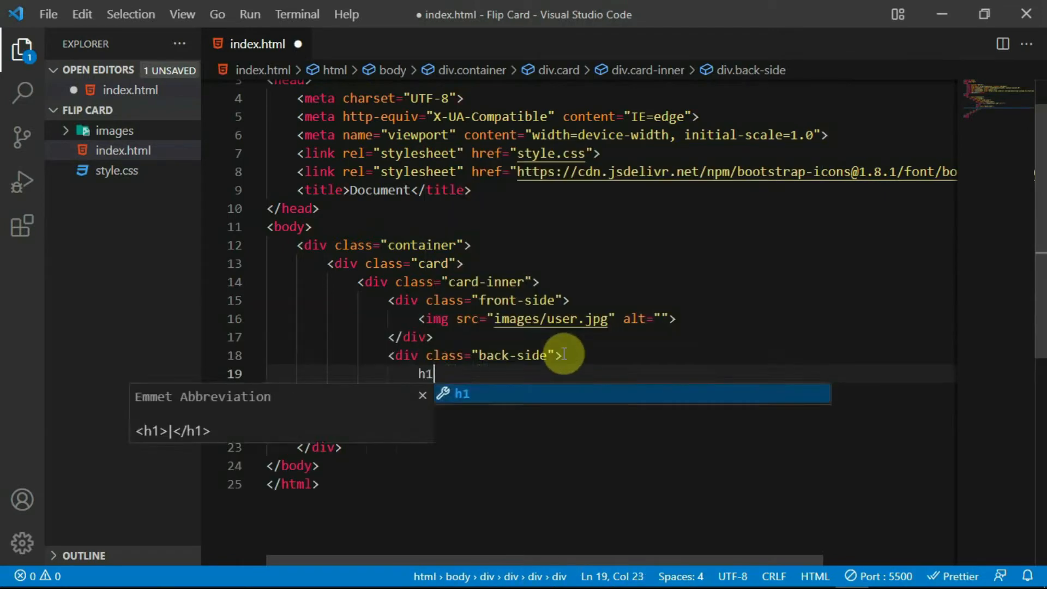
{"action": "type", "text": "Alfredo</h1>"}
{"action": "type", "text": "<p></p>"}
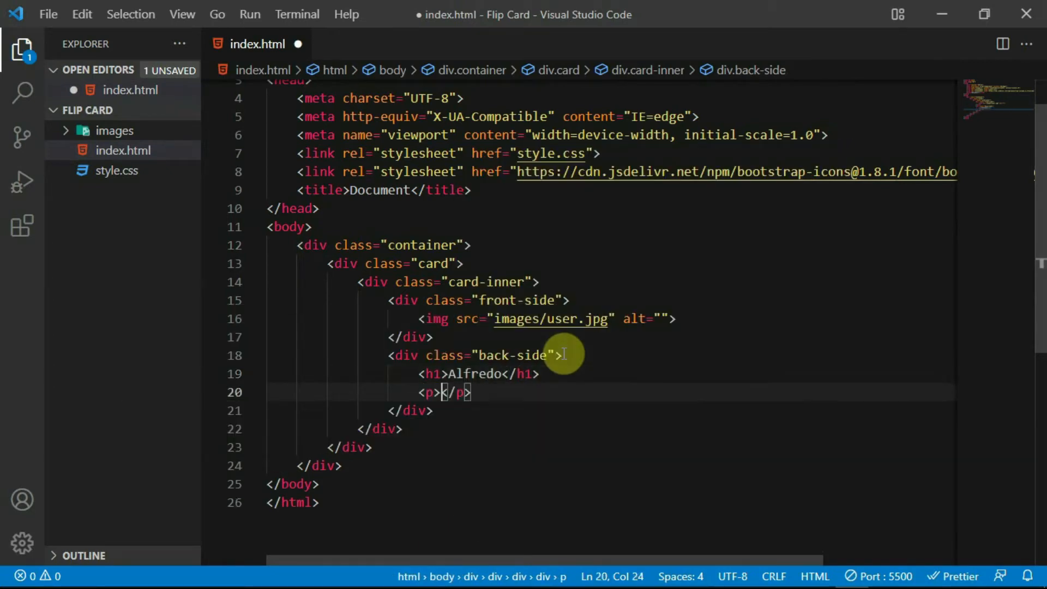
{"action": "type", "text": "I'm a Y"}
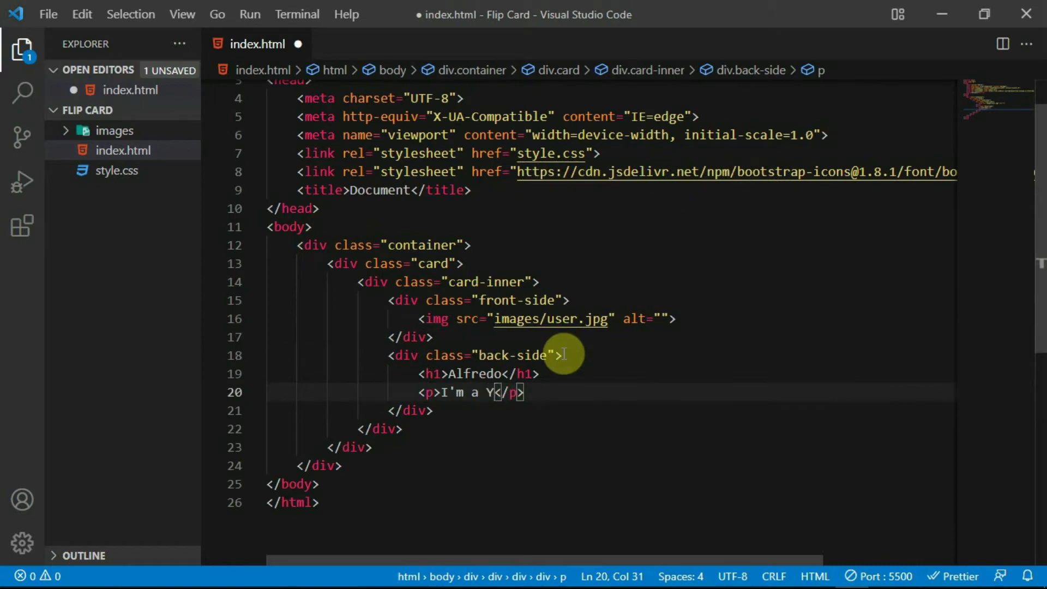
{"action": "type", "text": "outuber"}
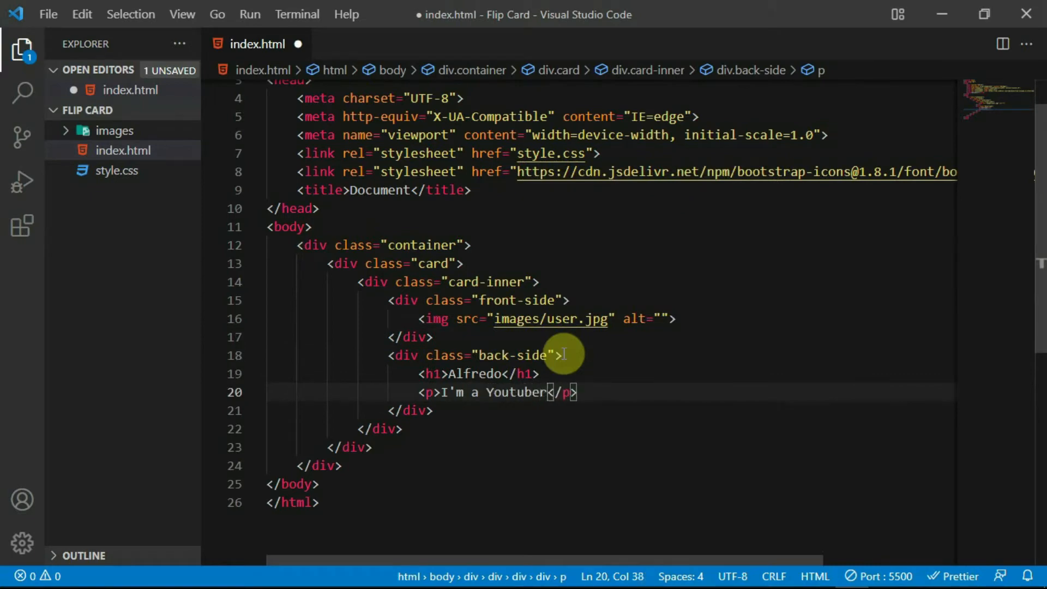
{"action": "key", "text": "ctrl+s"}
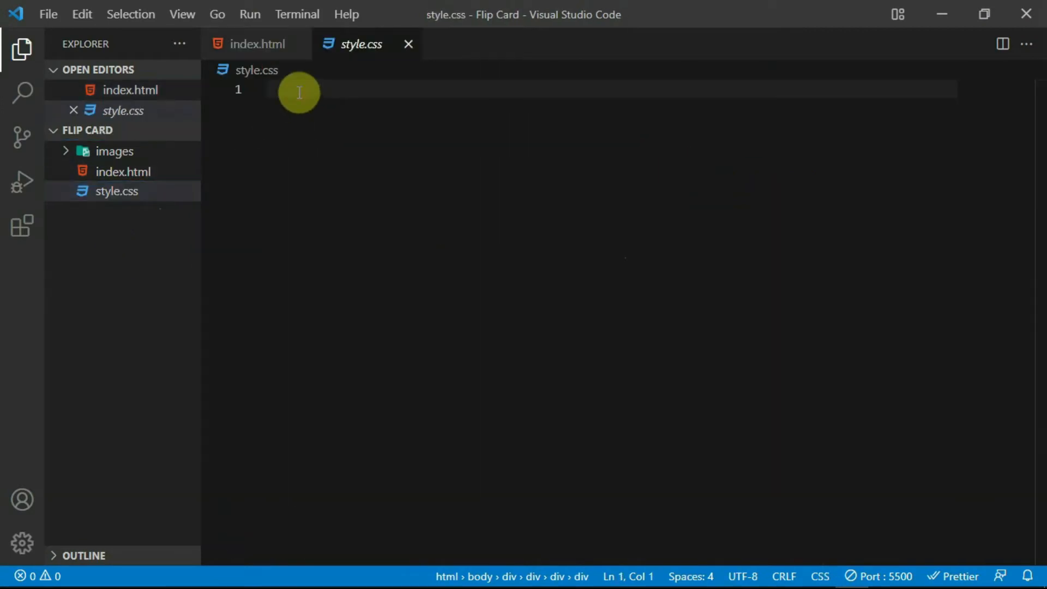
Step: Write a * rule resetting padding and margin with the Poppins font
{"action": "type", "text": "padd"}
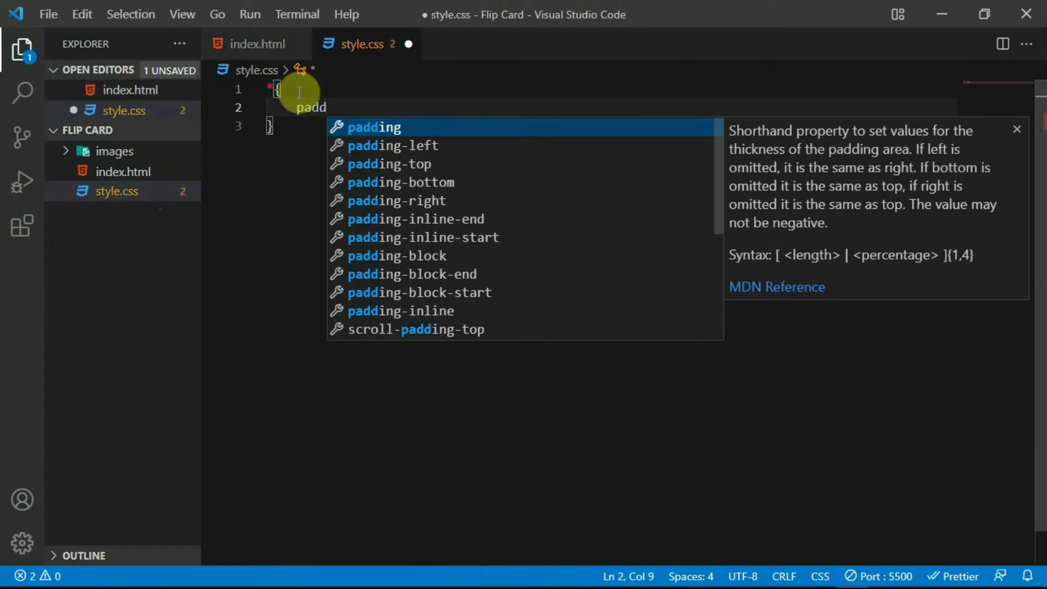
{"action": "type", "text": "margin: 0;"}
{"action": "type", "text": "font-family: ;"}
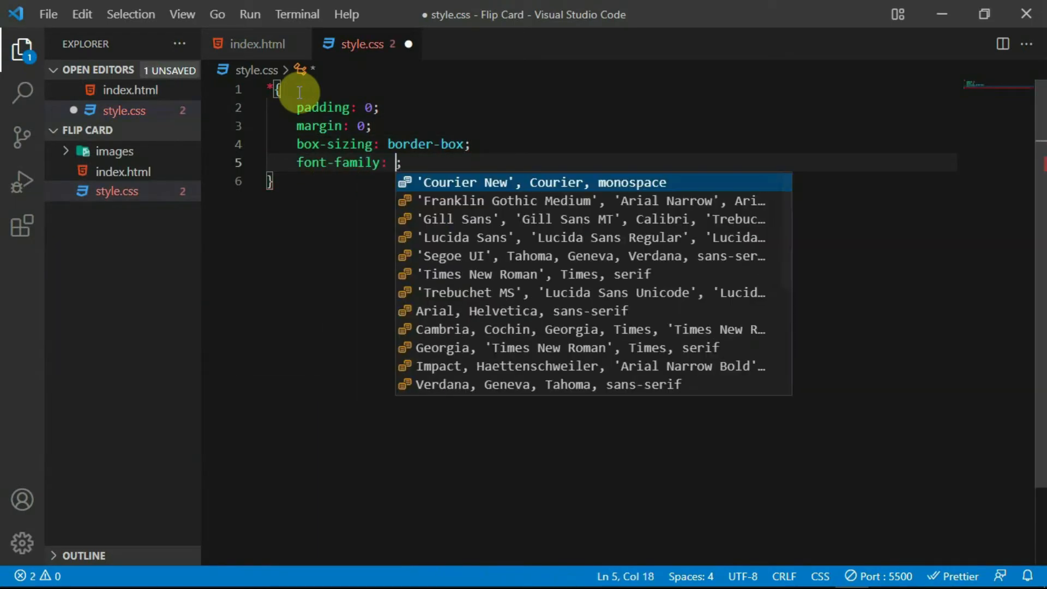
{"action": "type", "text": "'Poppins'"}
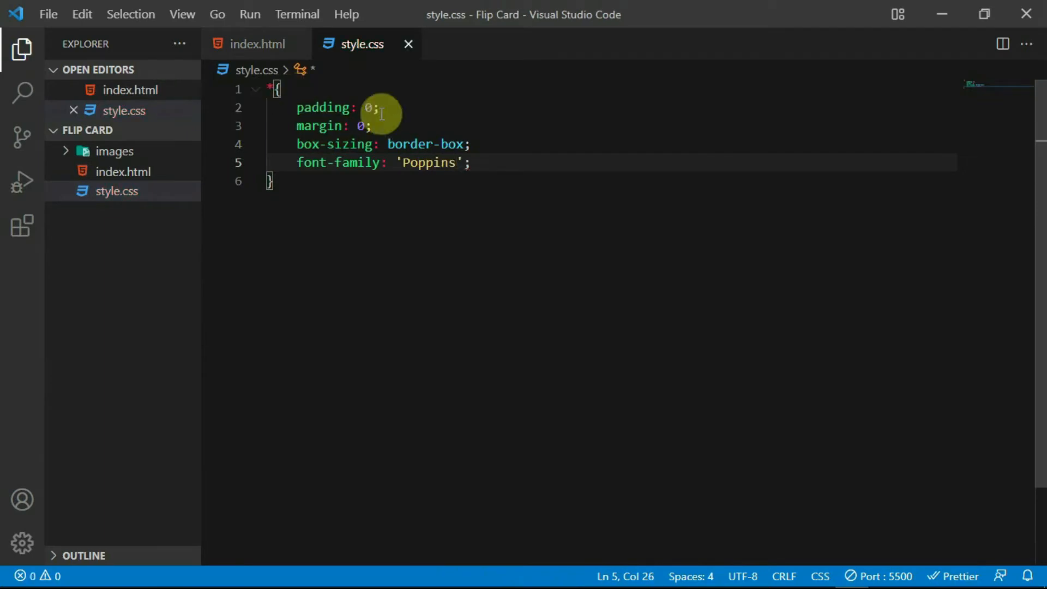
Step: Make .container 100vh tall with a #2a2a2a background and flex centring
{"action": "type", "text": ".container{"}
{"action": "type", "text": "width: 100%;"}
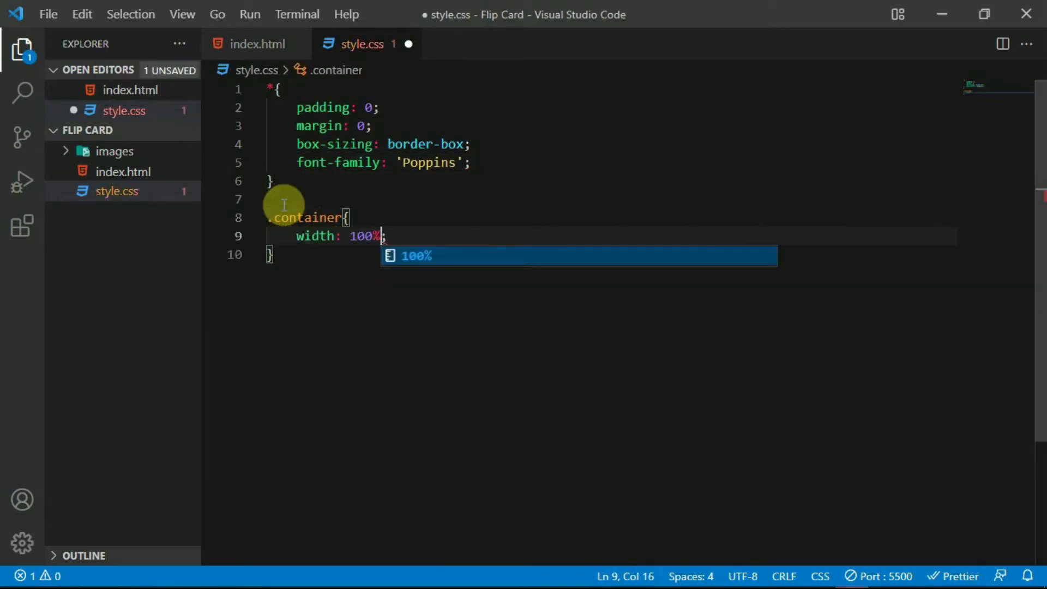
{"action": "type", "text": "height: 100vh;"}
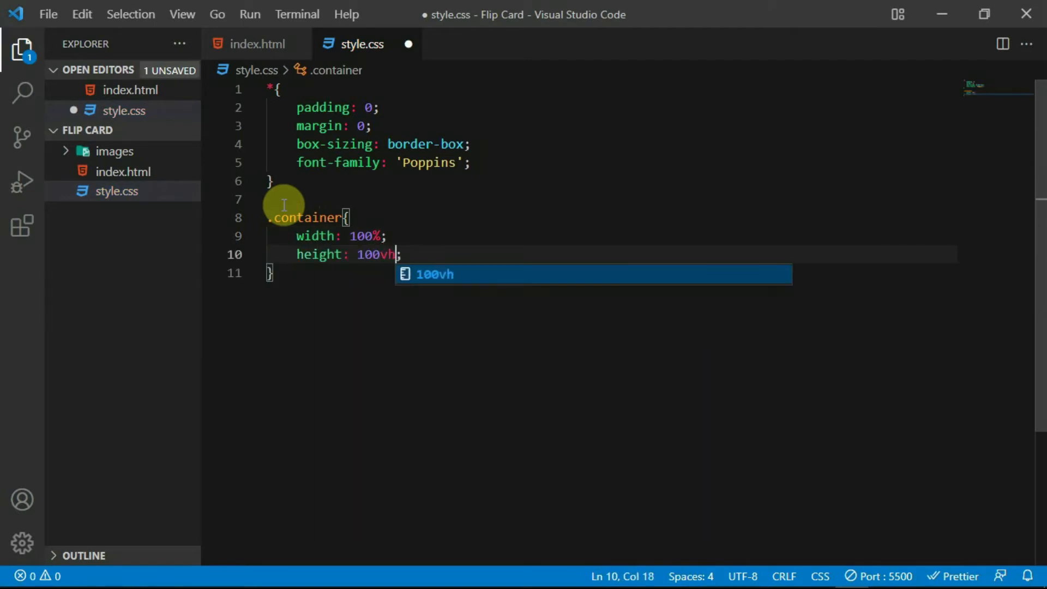
{"action": "type", "text": "background-color: #;"}
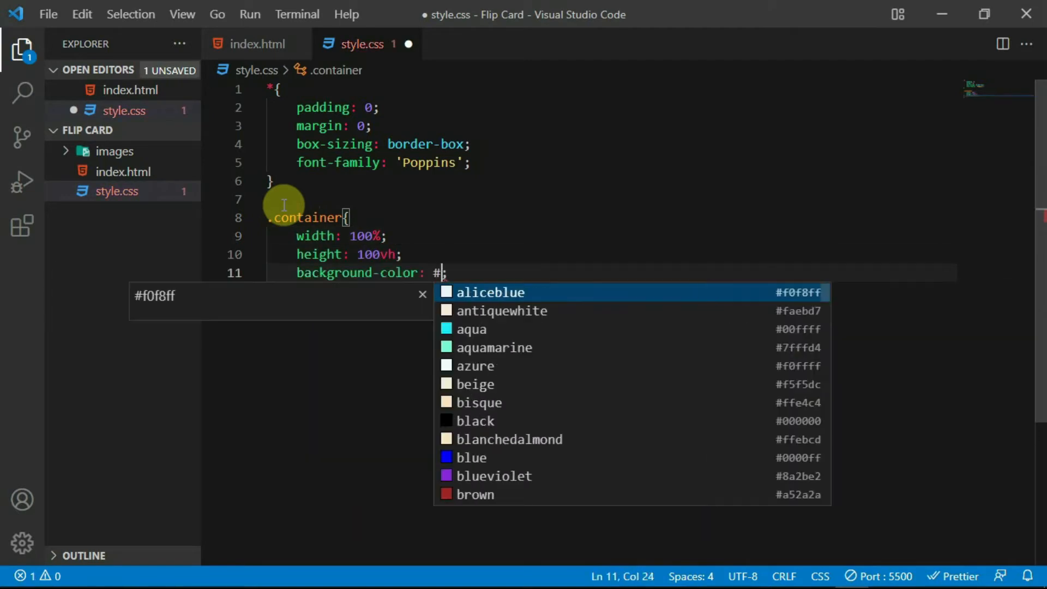
{"action": "type", "text": "2a2a2a;"}
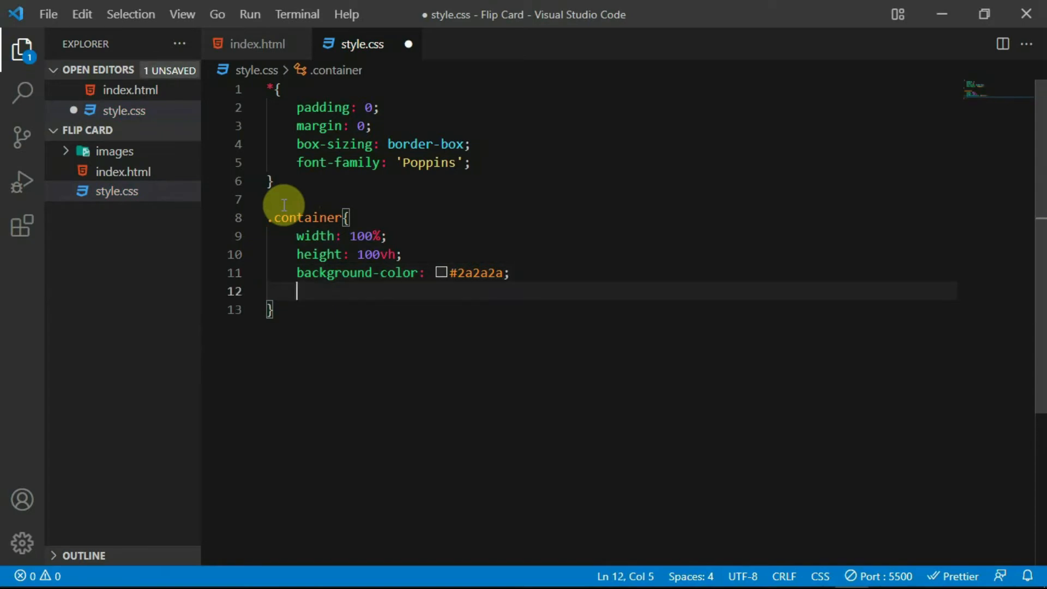
{"action": "type", "text": "display: flex;"}
{"action": "type", "text": "justify-content: center;"}
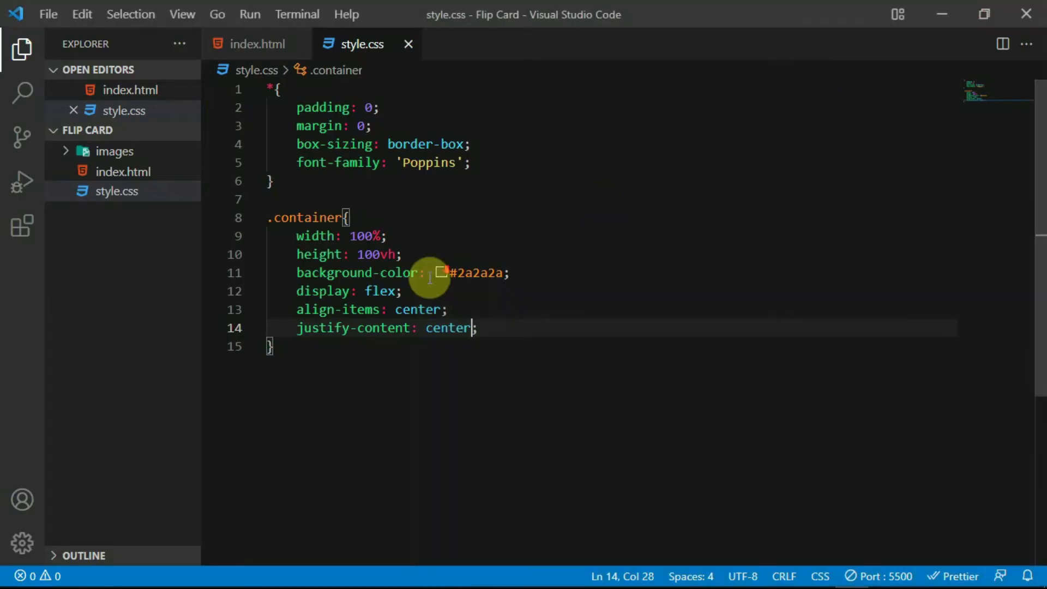
Step: Size .card at 370×470px with perspective and a pointer cursor
{"action": "type", "text": ".card{"}
{"action": "type", "text": "width: 3;"}
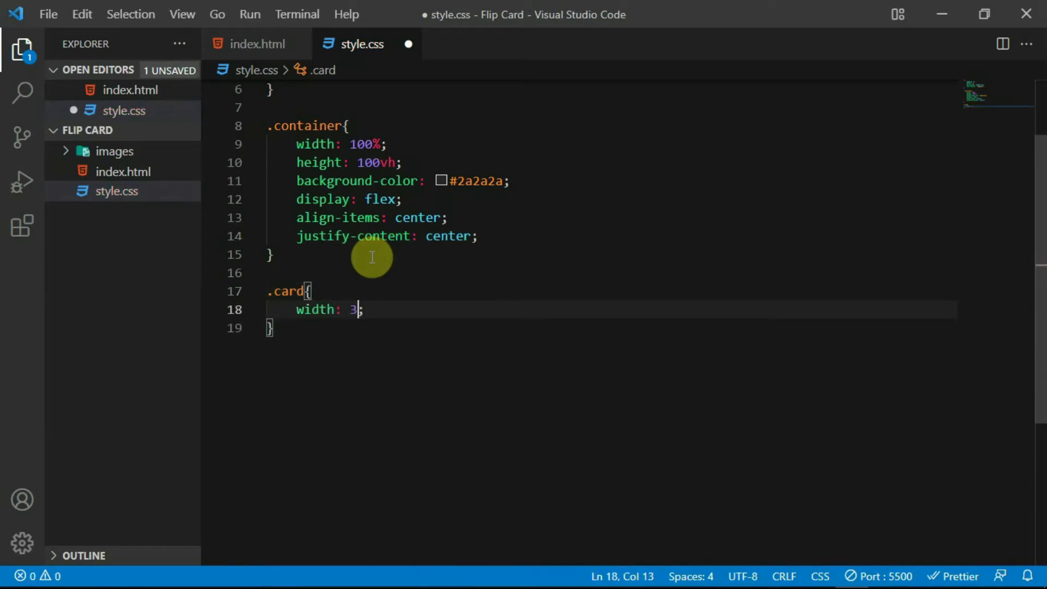
{"action": "type", "text": "70px;"}
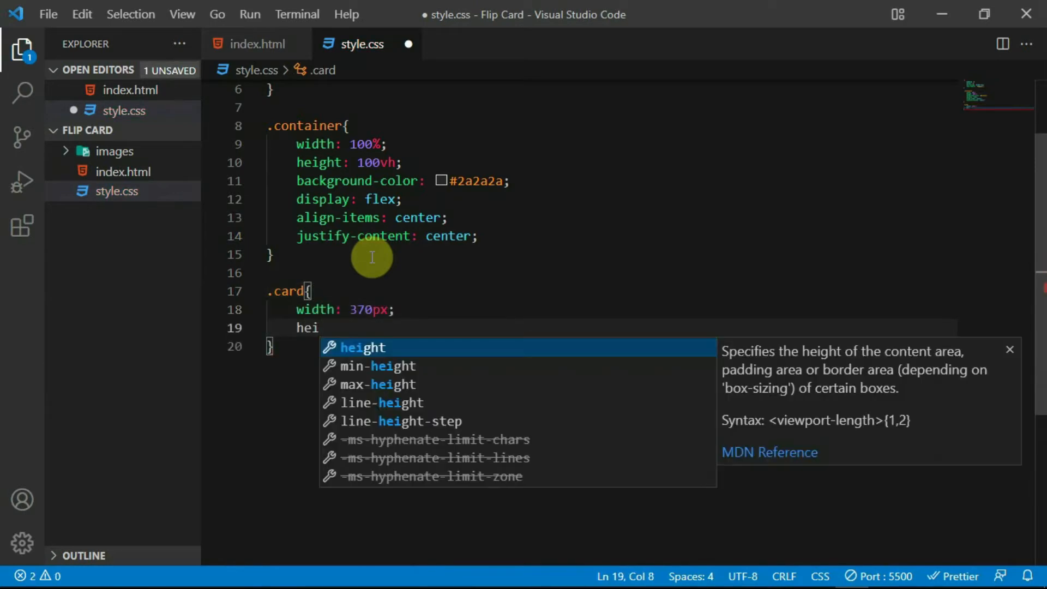
{"action": "type", "text": "ght: 470px;"}
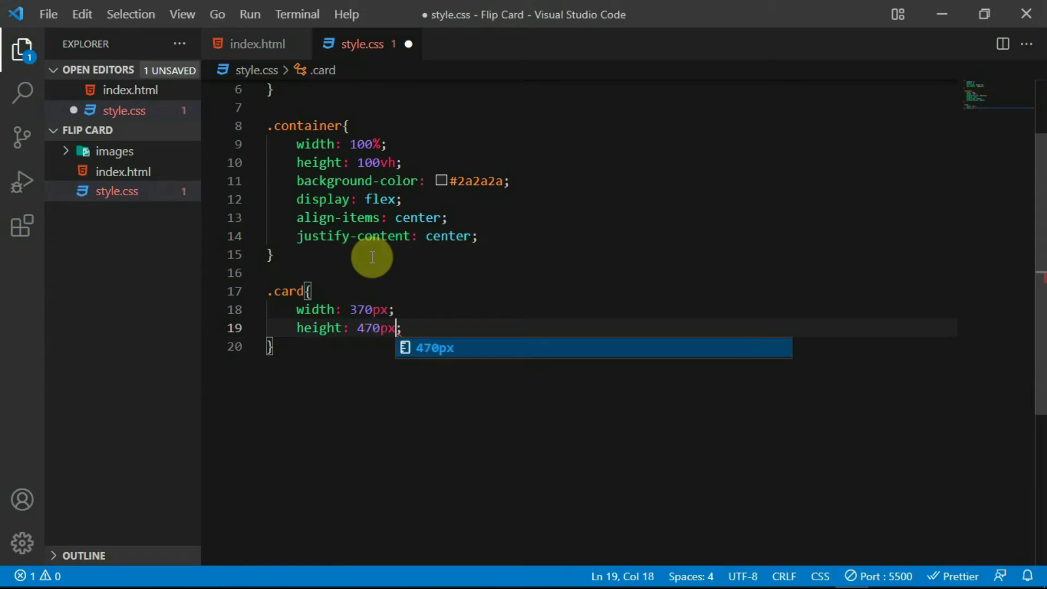
{"action": "type", "text": "perspective: 1000px;"}
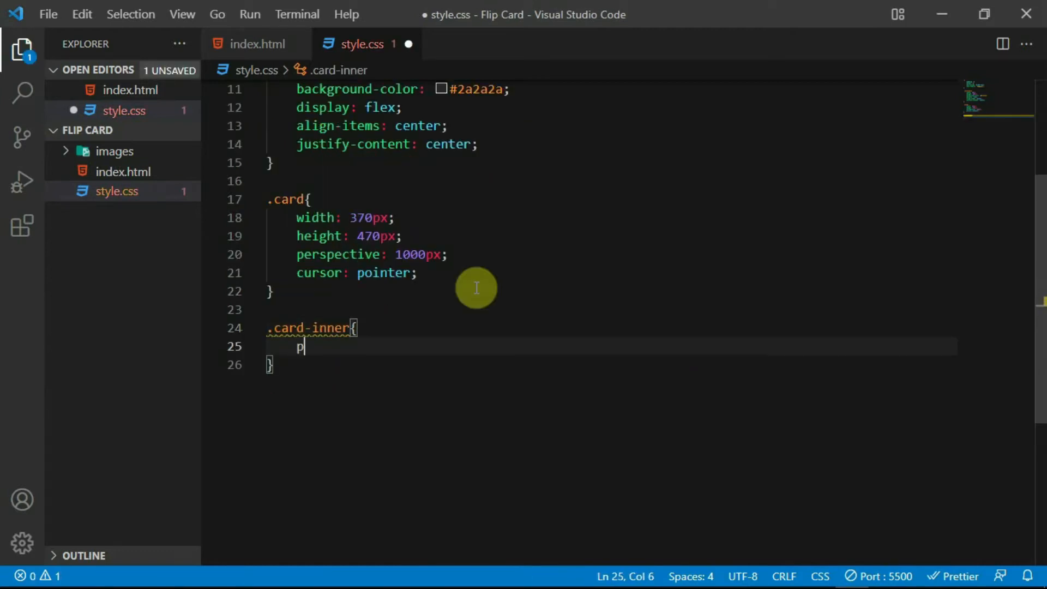
Step: Make .card-inner relative, 100% wide and tall, with centred text
{"action": "type", "text": "osition: relative;"}
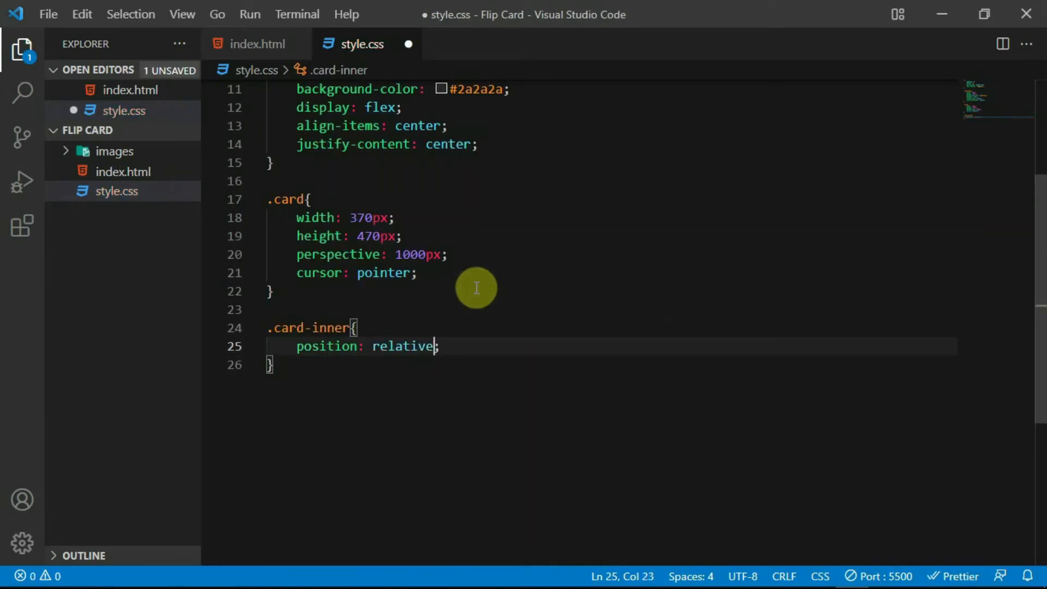
{"action": "type", "text": "width: 100%;"}
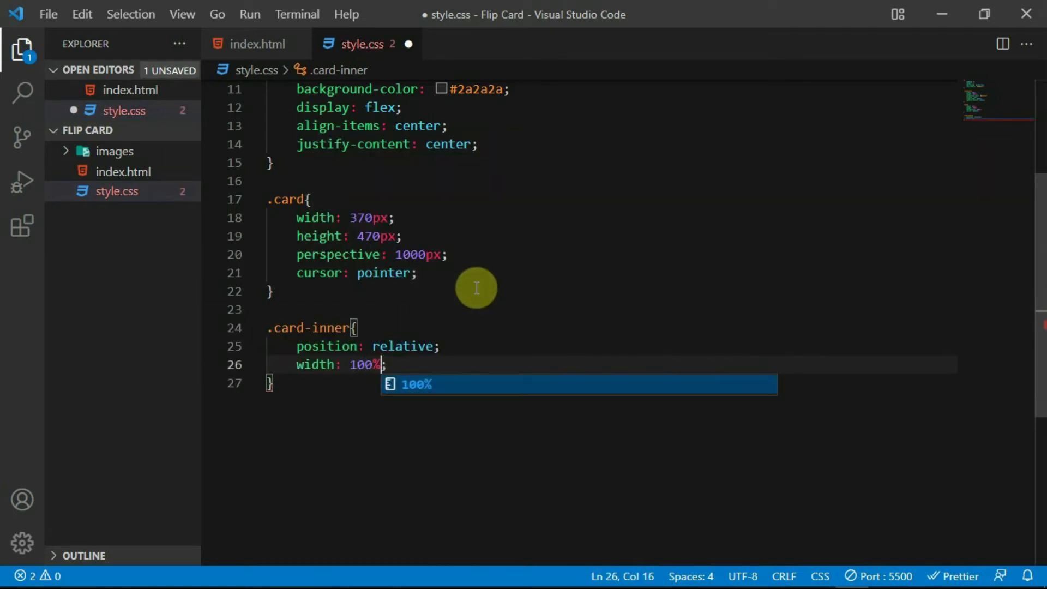
{"action": "type", "text": "height: 100%;"}
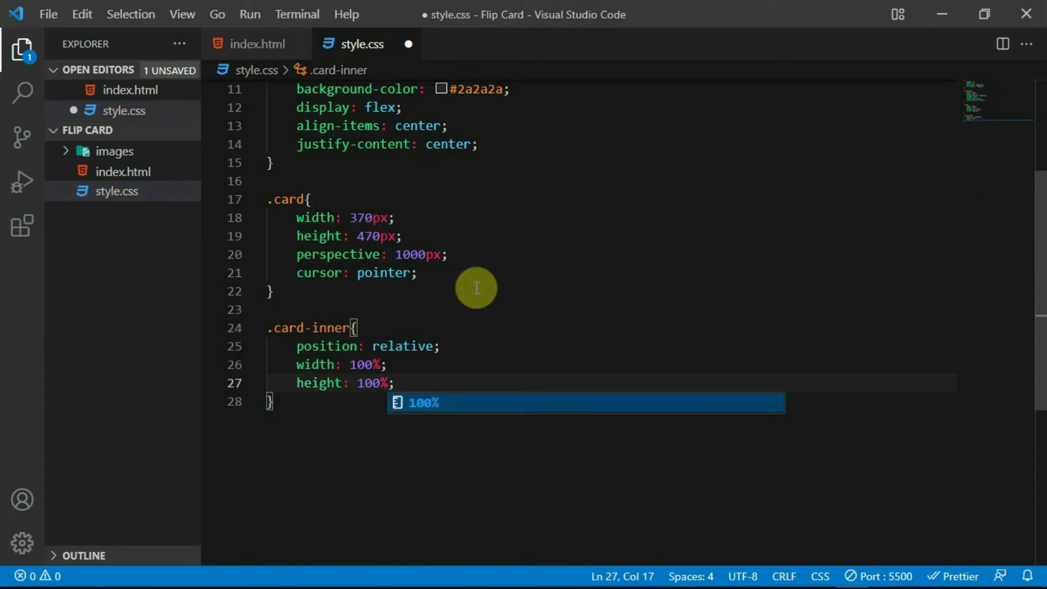
{"action": "type", "text": "text-align: center;"}
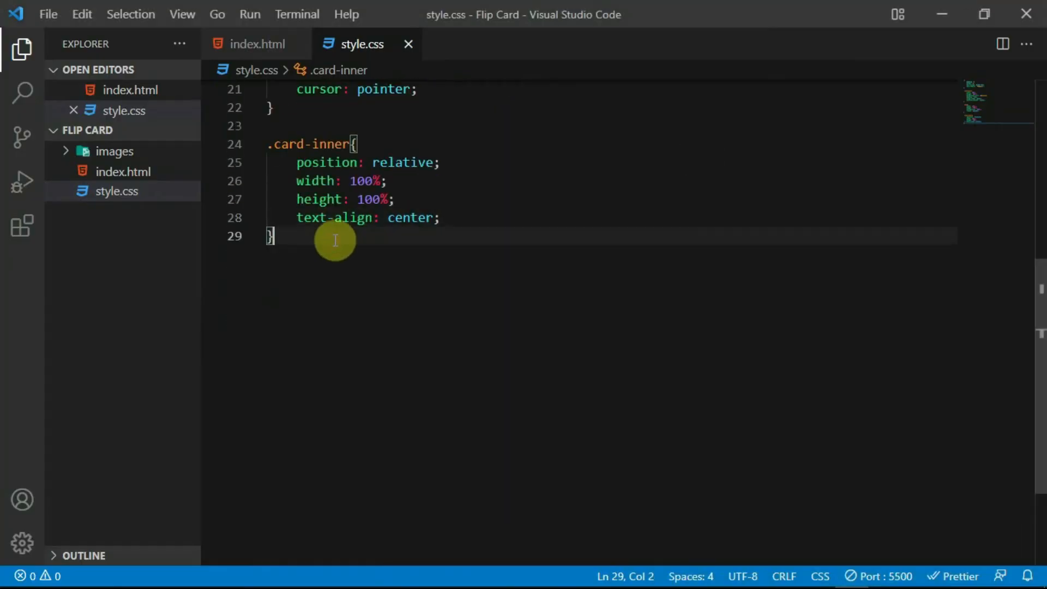
Step: Make .front-side full-size with hidden backface; its img covers with 10px radius
{"action": "type", "text": ".front-side{"}
{"action": "type", "text": "width: 100%;"}
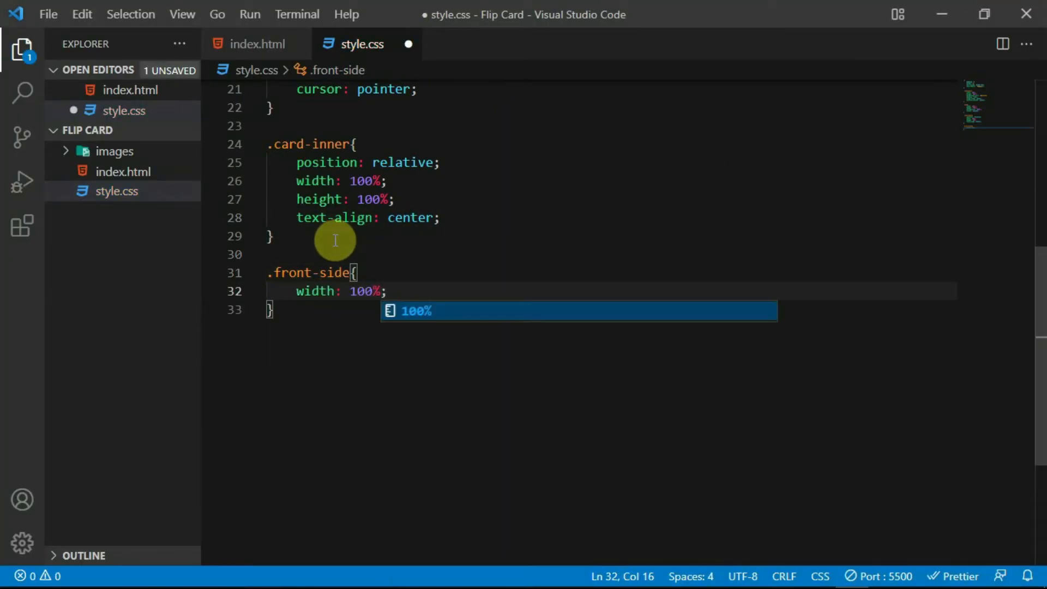
{"action": "type", "text": "height: 100%;"}
{"action": "type", "text": "backface-visibility: hidden;"}
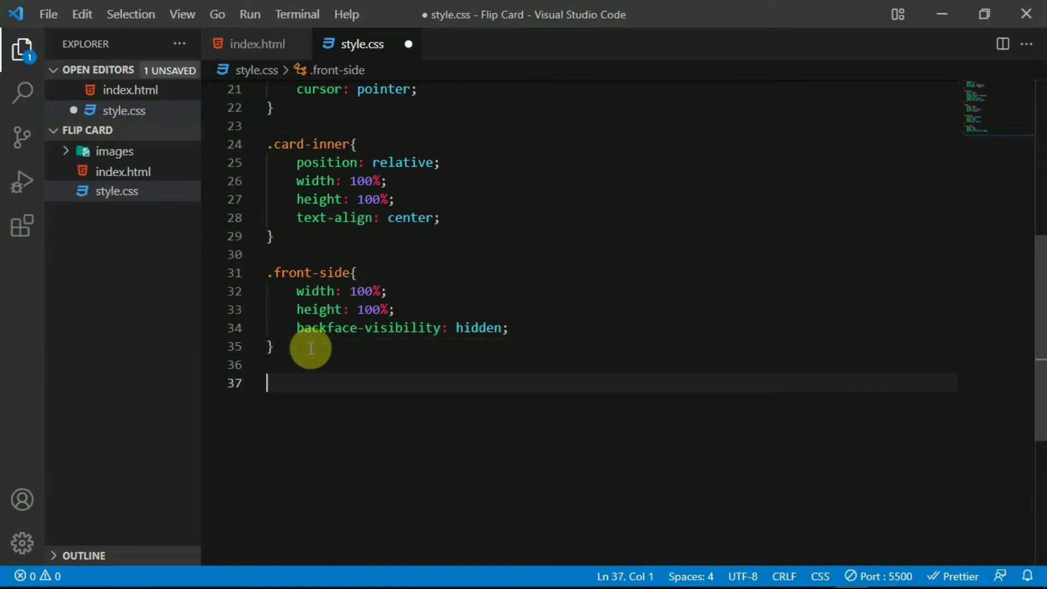
{"action": "type", "text": ".front-side img{"}
{"action": "type", "text": "width: 100%;"}
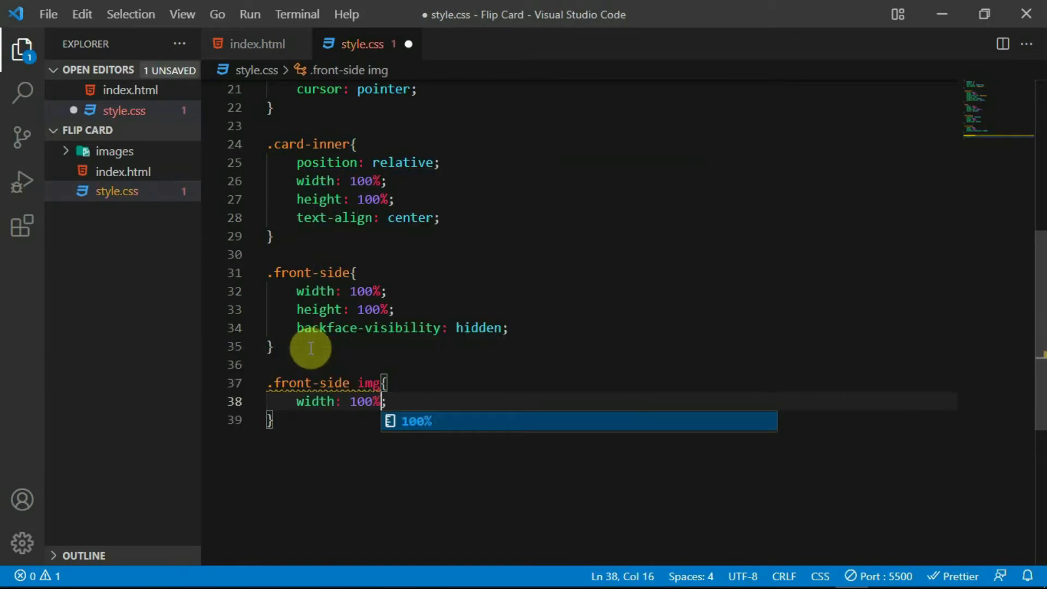
{"action": "type", "text": "height: 100%;"}
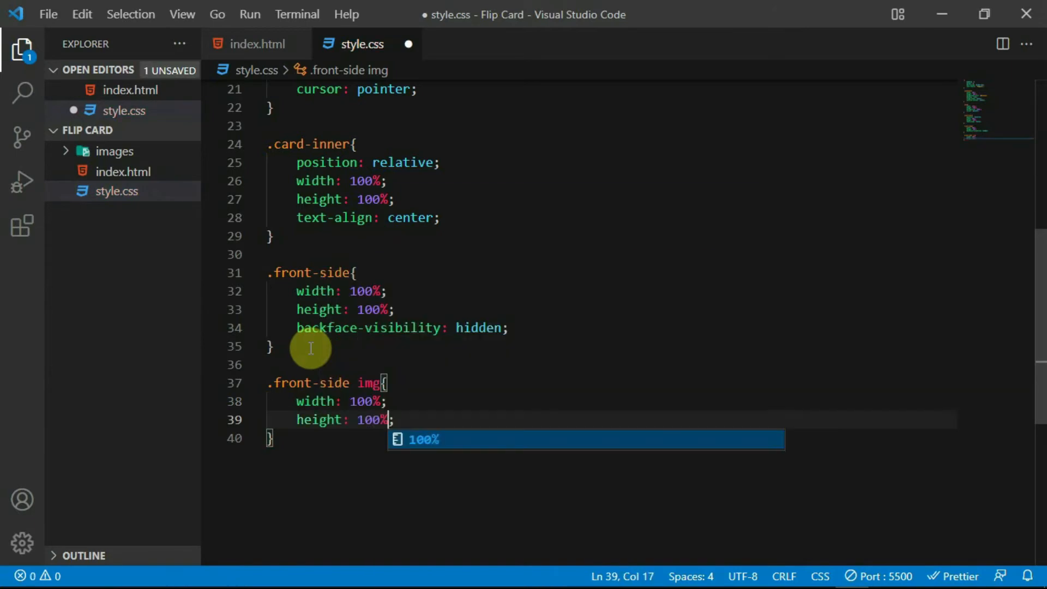
{"action": "type", "text": "object-fit: cover;"}
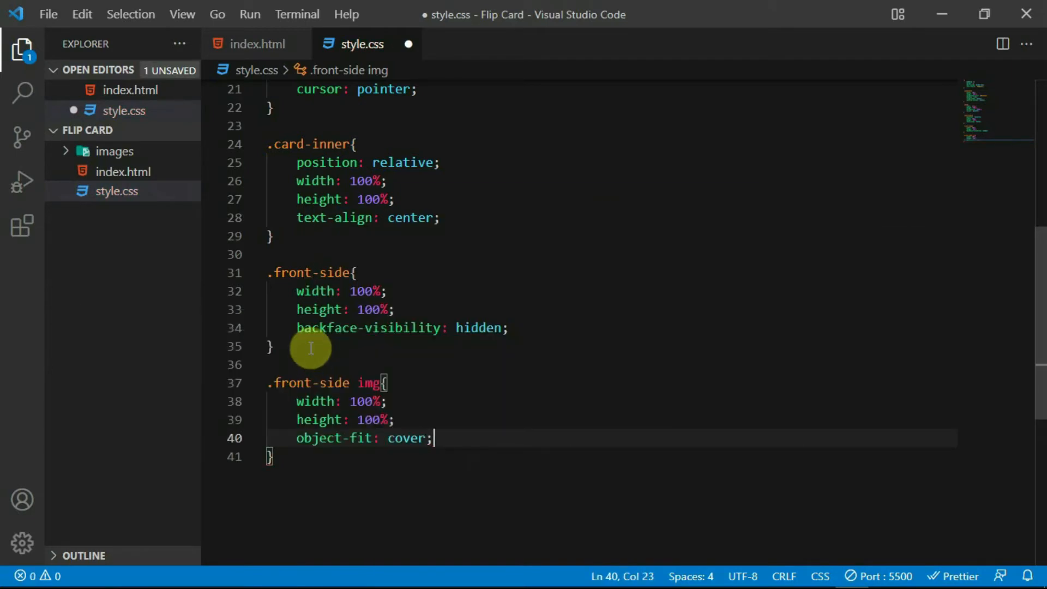
{"action": "type", "text": "border-radius: 10px;"}
{"action": "type", "text": "."}
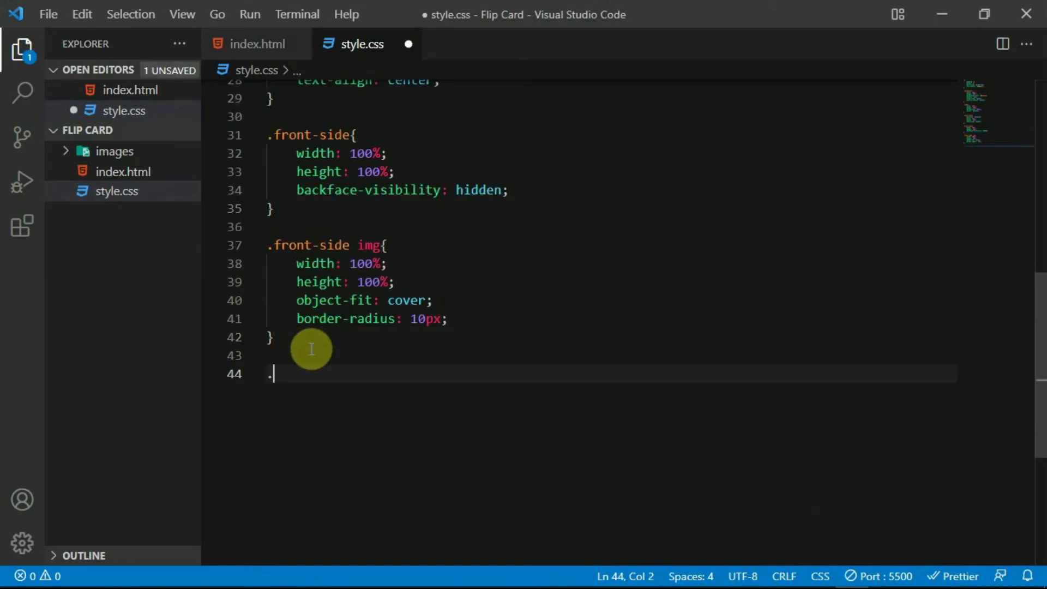
Step: Write .back-side: hidden backface, #0d6efd, white text, absolute full-size, 10px radius; save
{"action": "type", "text": "back"}
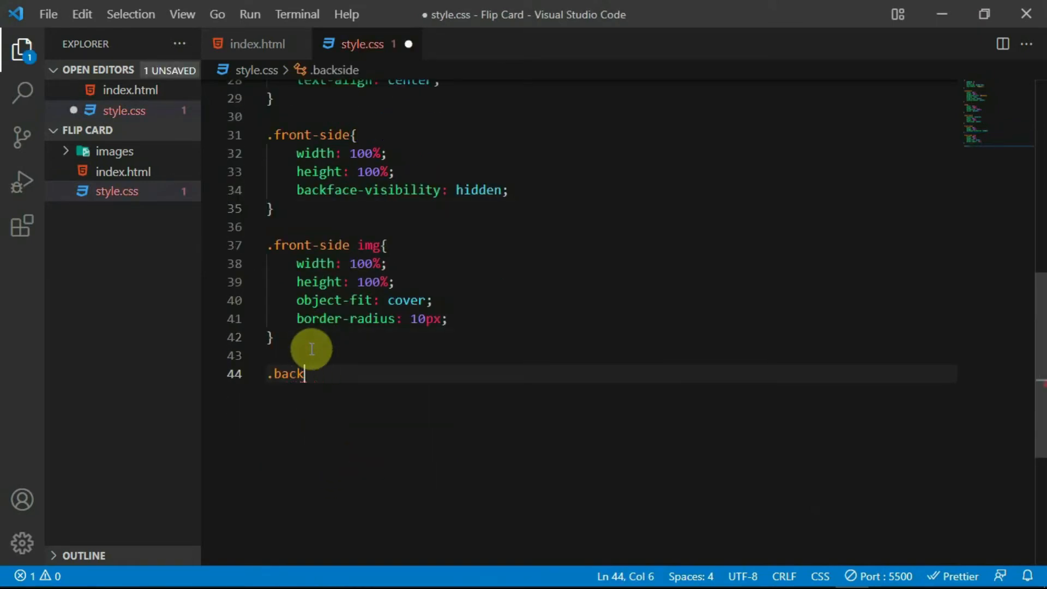
{"action": "type", "text": "-side{"}
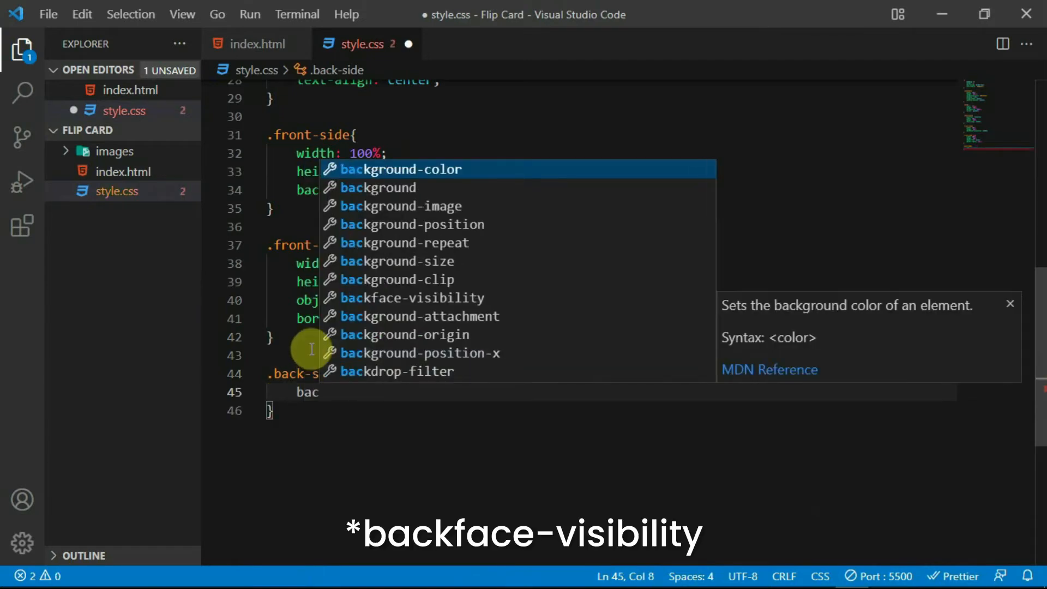
{"action": "type", "text": "backface-visibility: hidden;"}
{"action": "type", "text": "background-color: ;"}
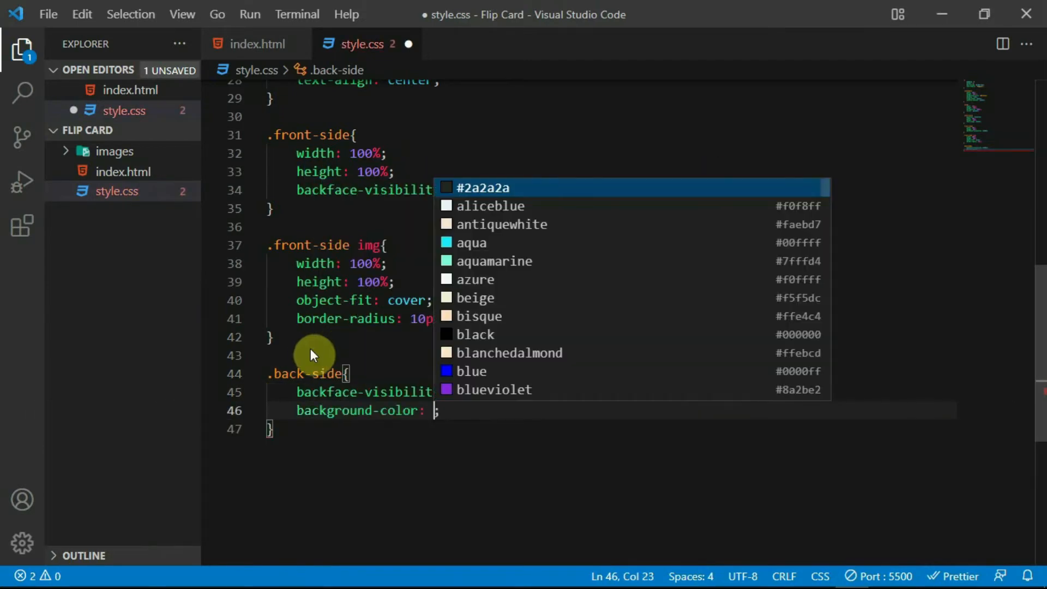
{"action": "type", "text": "#0d6"}
{"action": "type", "text": "color: ;"}
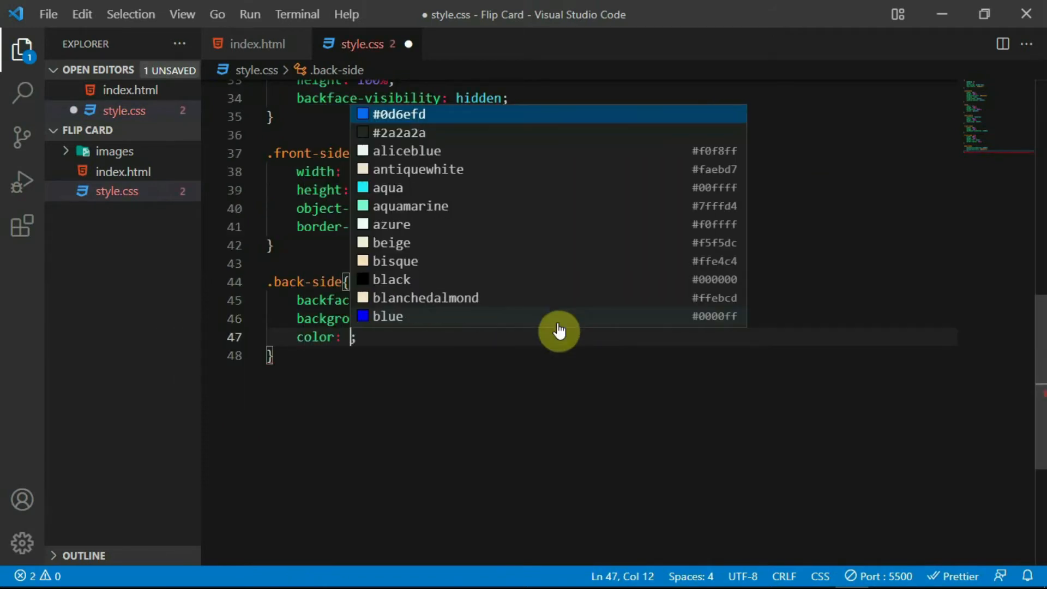
{"action": "type", "text": "position: absolute;"}
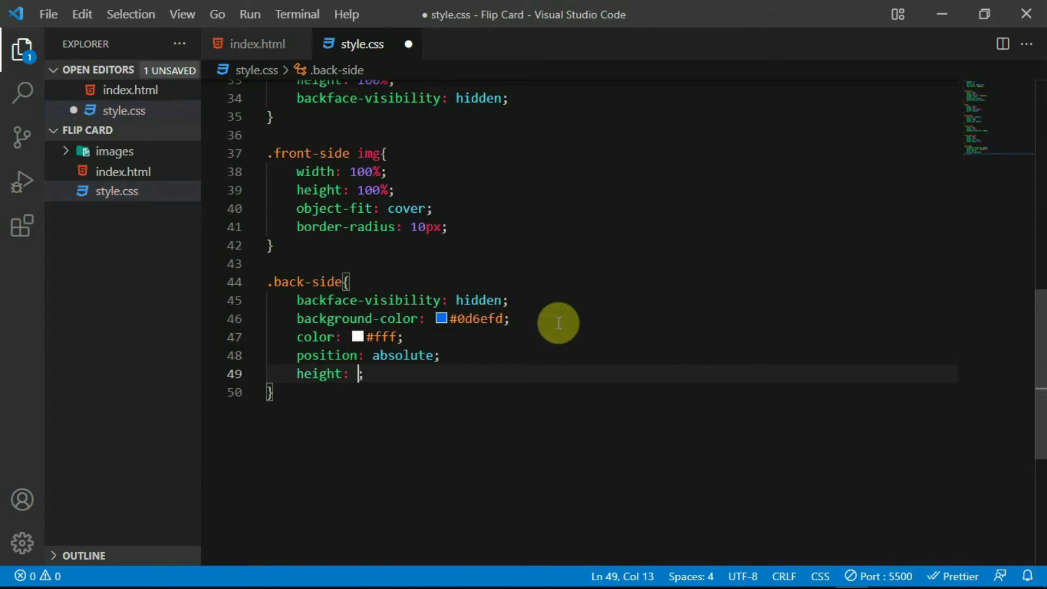
{"action": "type", "text": "100%;"}
{"action": "type", "text": "t"}
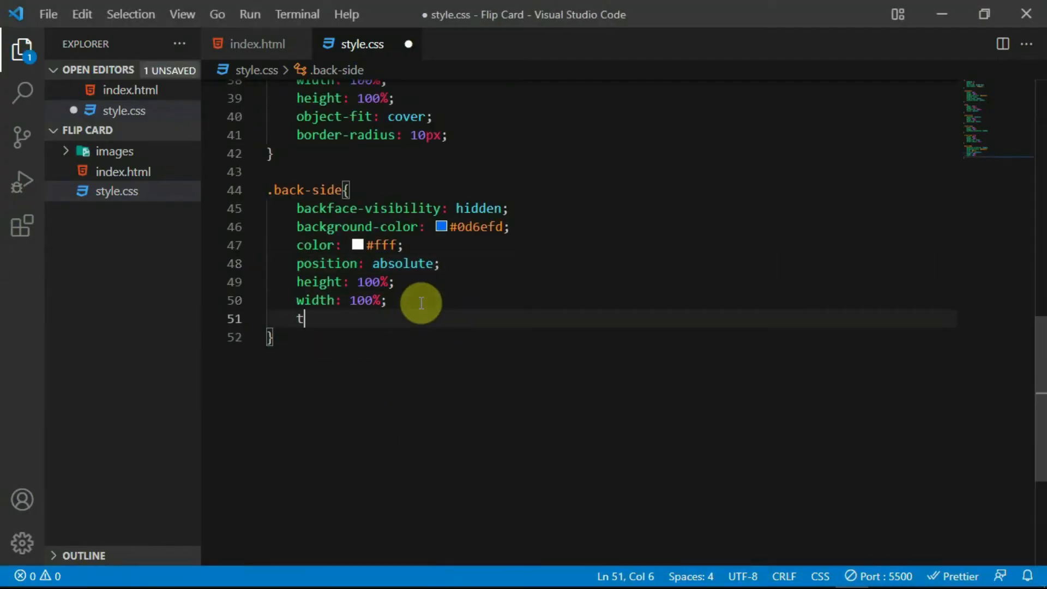
{"action": "type", "text": "op: 0;"}
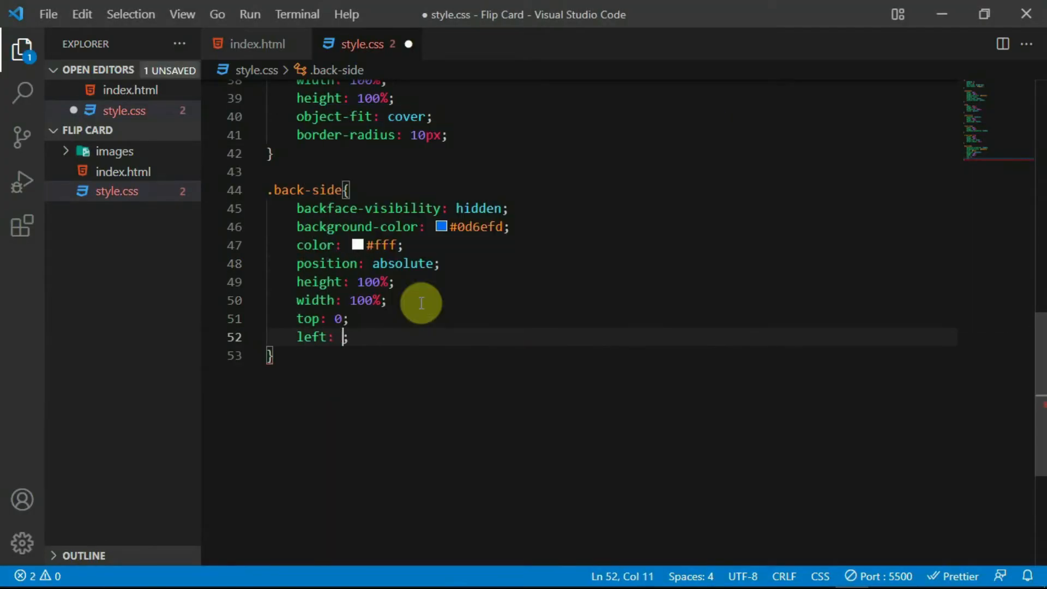
{"action": "type", "text": "border-radius: 10p;"}
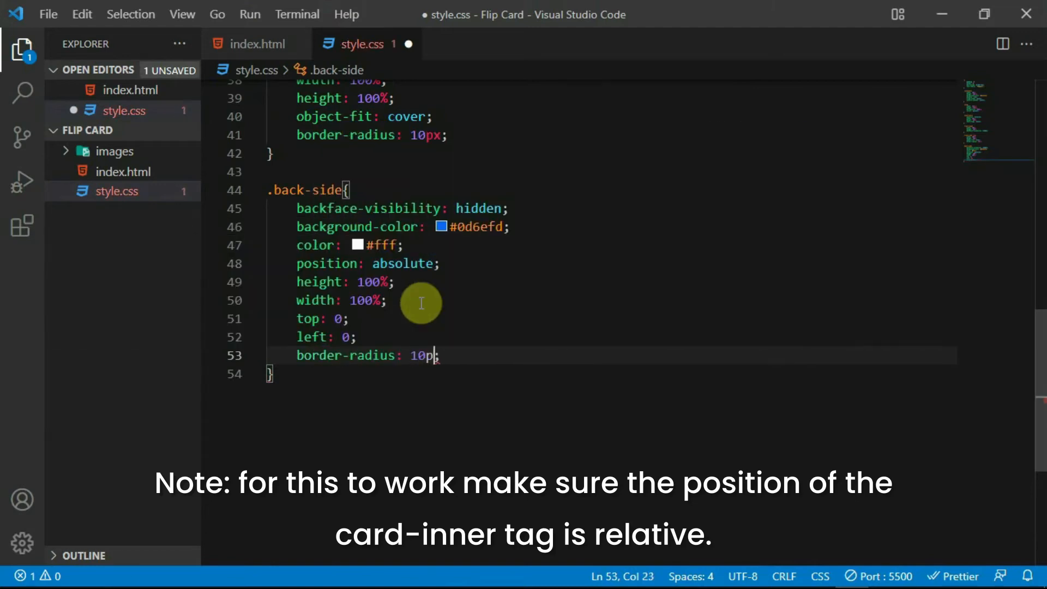
{"action": "key", "text": "ctrl+s"}
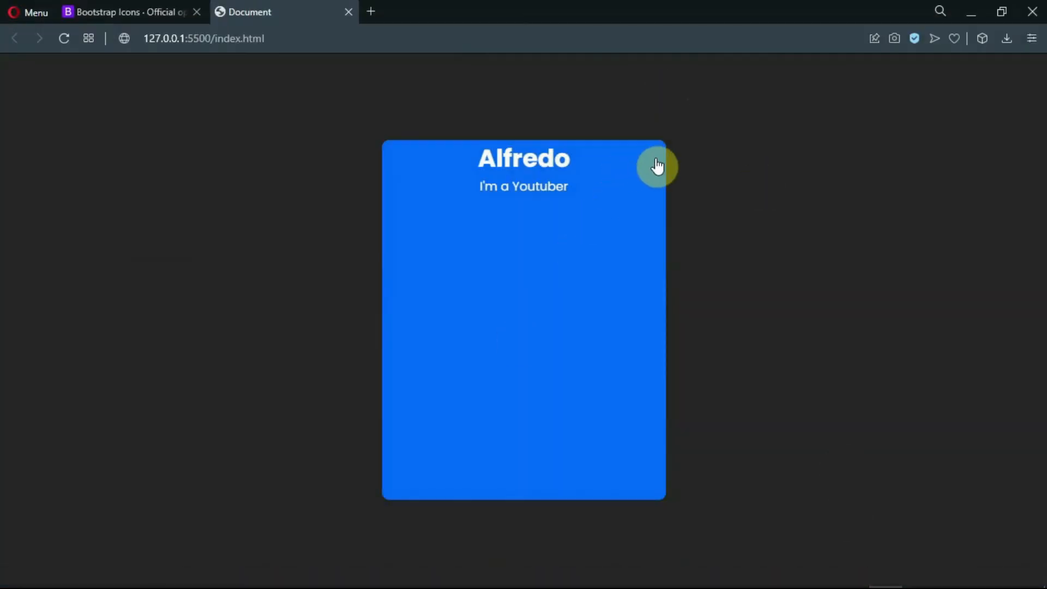
{"action": "mouse_move", "coordinate": [976, 28]}
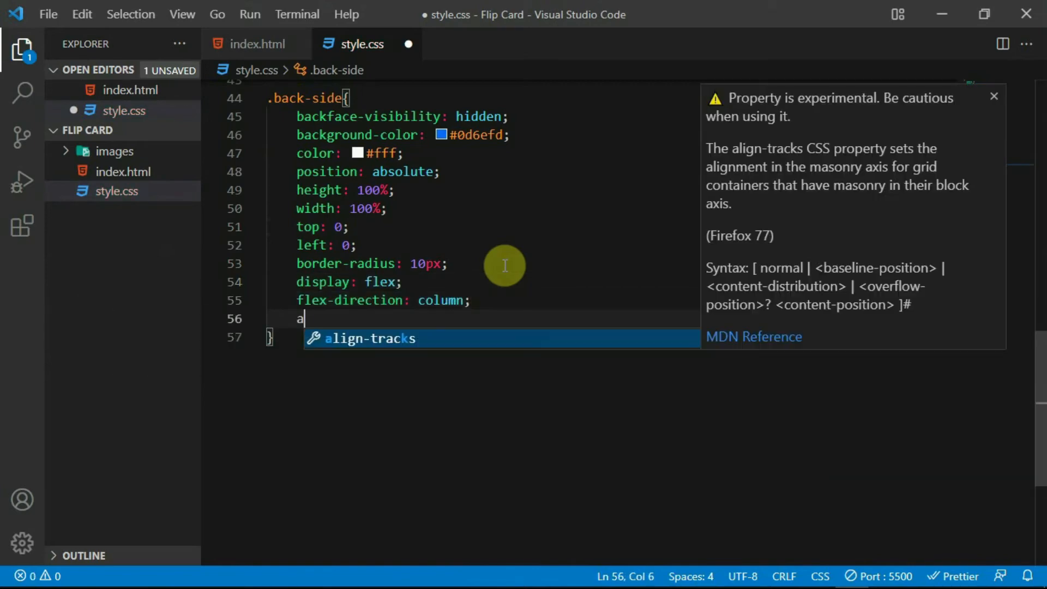
Step: Give .back-side a column flexbox with align-items and justify-content centred
{"action": "type", "text": "lign-items: center;"}
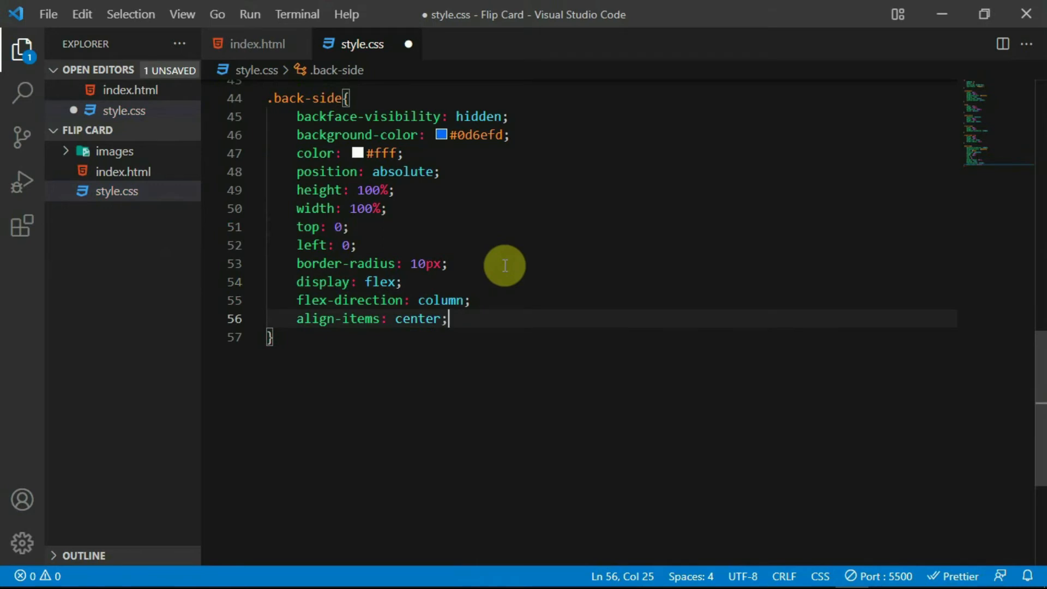
{"action": "type", "text": "justify-content:"}
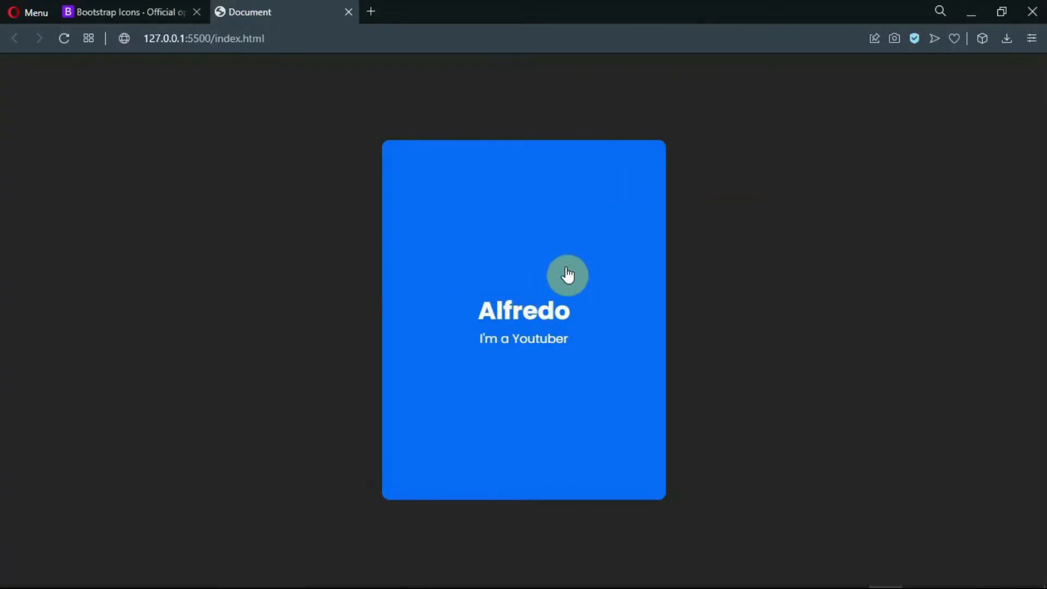
{"action": "mouse_move", "coordinate": [747, 145]}
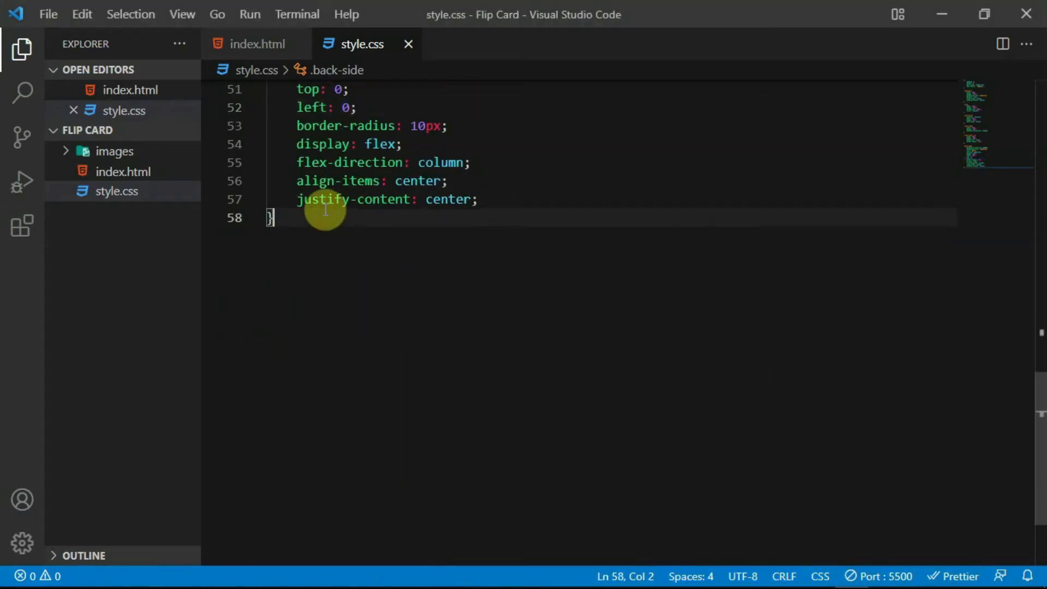
Step: Style the .back-side heading at 35px, weight 500, with a 10px bottom margin
{"action": "type", "text": ".back-side h1{"}
{"action": "type", "text": "m"}
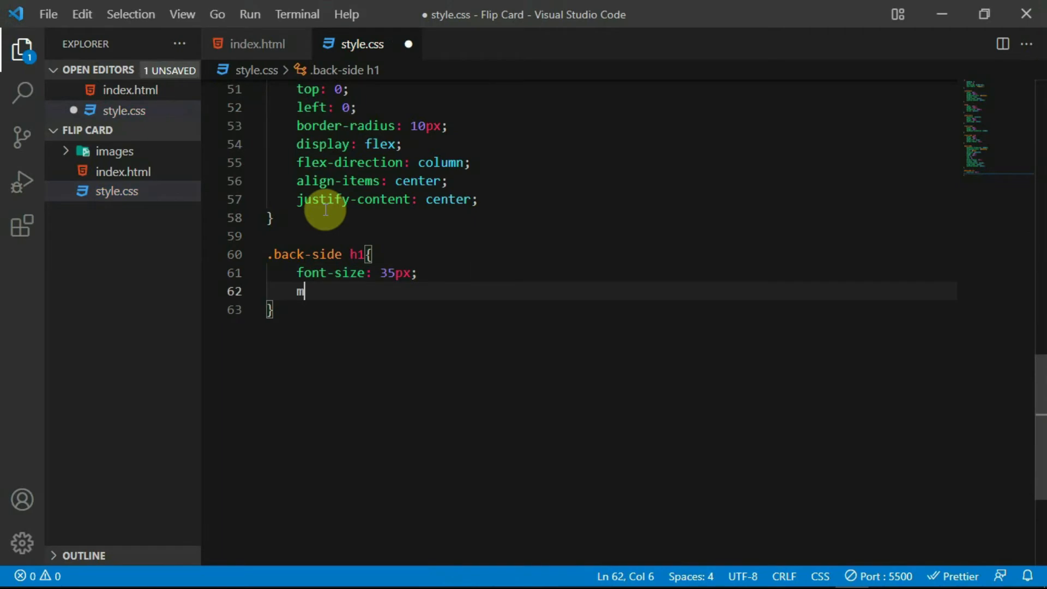
{"action": "type", "text": "argin-bottom: ;"}
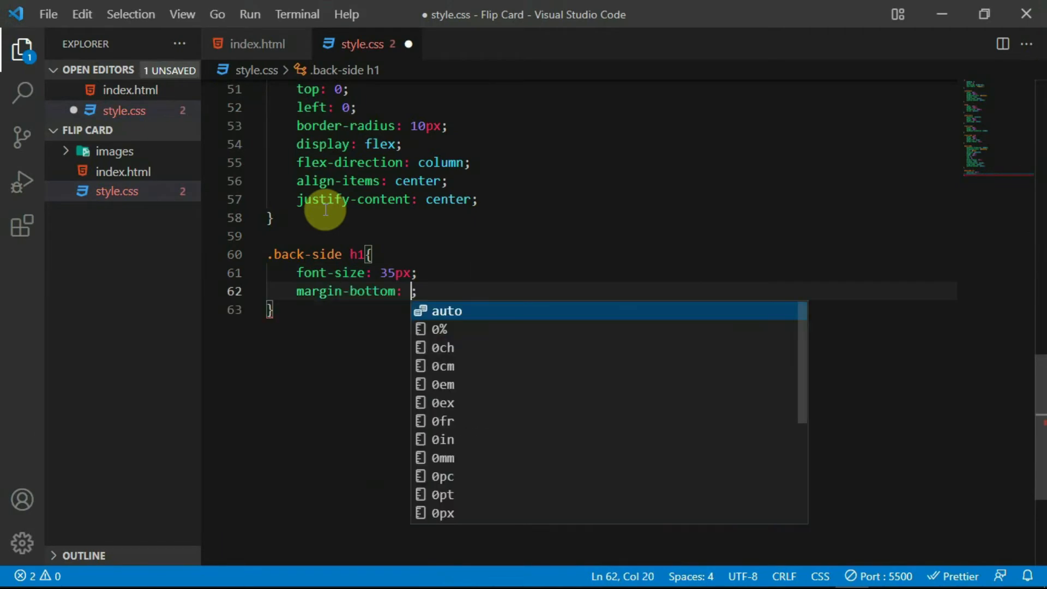
{"action": "type", "text": "10px"}
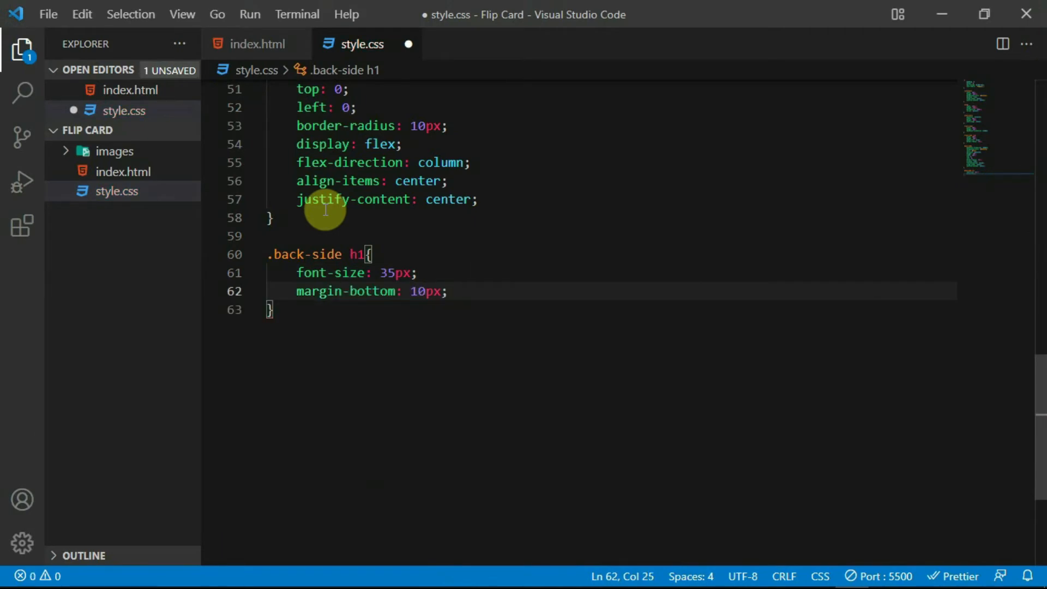
{"action": "type", "text": "font-weight: 500;"}
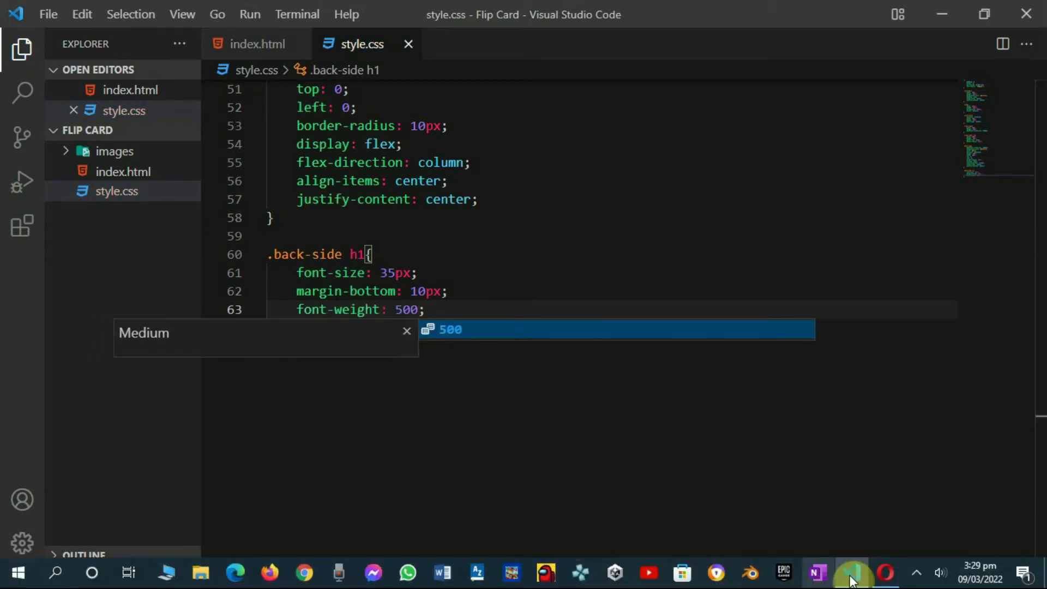
{"action": "left_click", "coordinate": [851, 573]}
{"action": "type", "text": ".b"}
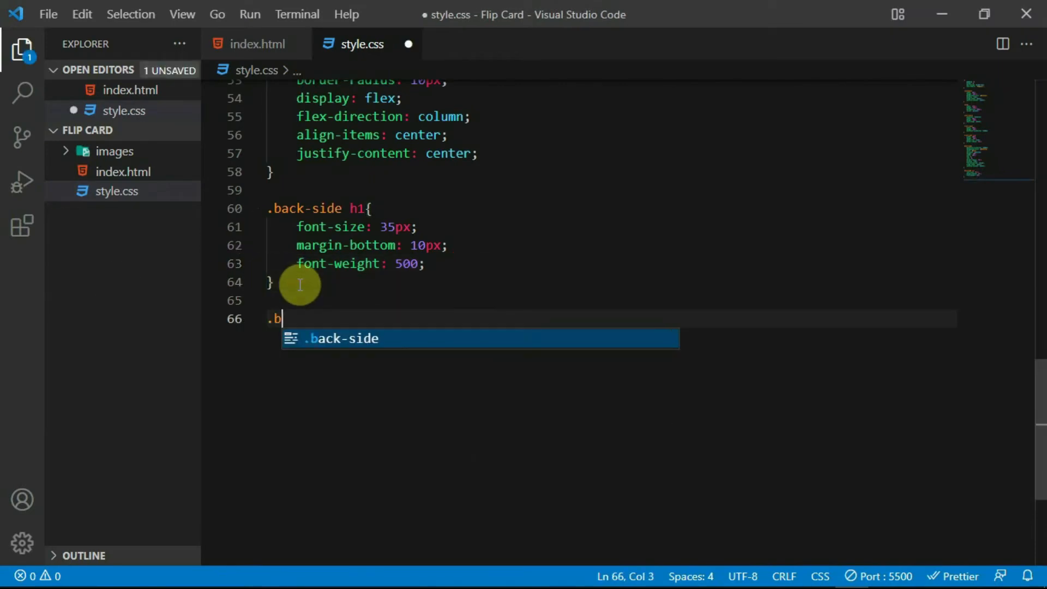
Step: Style .back-side p at 18px, weight 300, with a 30px bottom margin
{"action": "type", "text": "ack-side p{"}
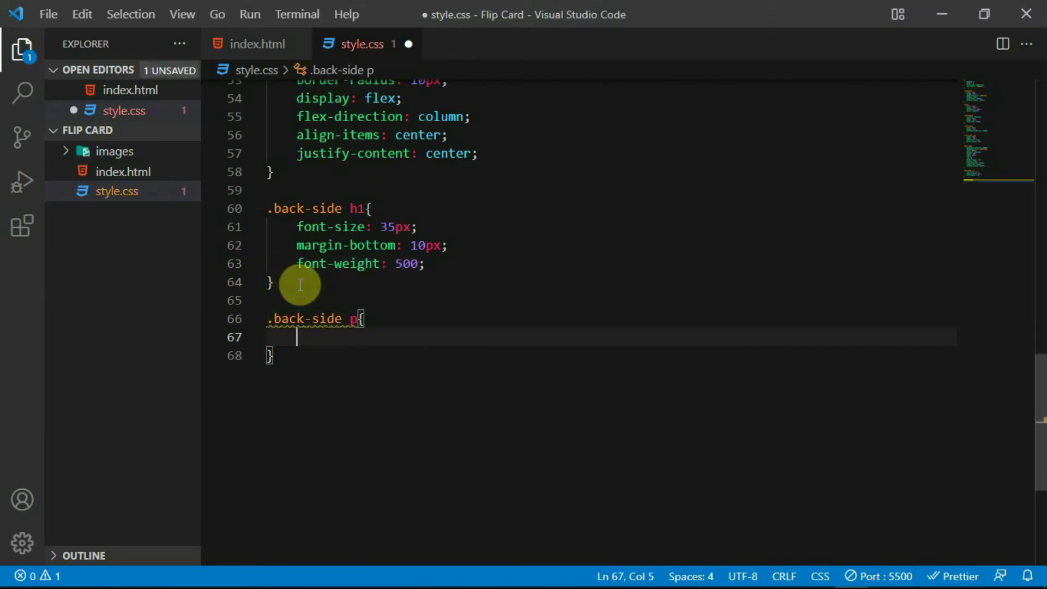
{"action": "type", "text": "font-size: 1;"}
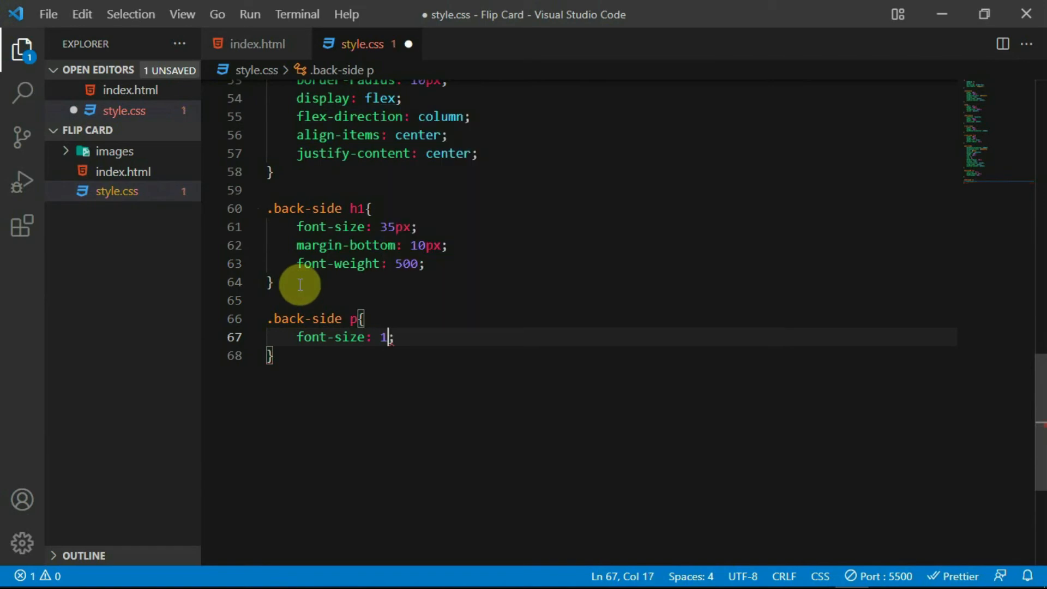
{"action": "type", "text": "font-weight: 300;"}
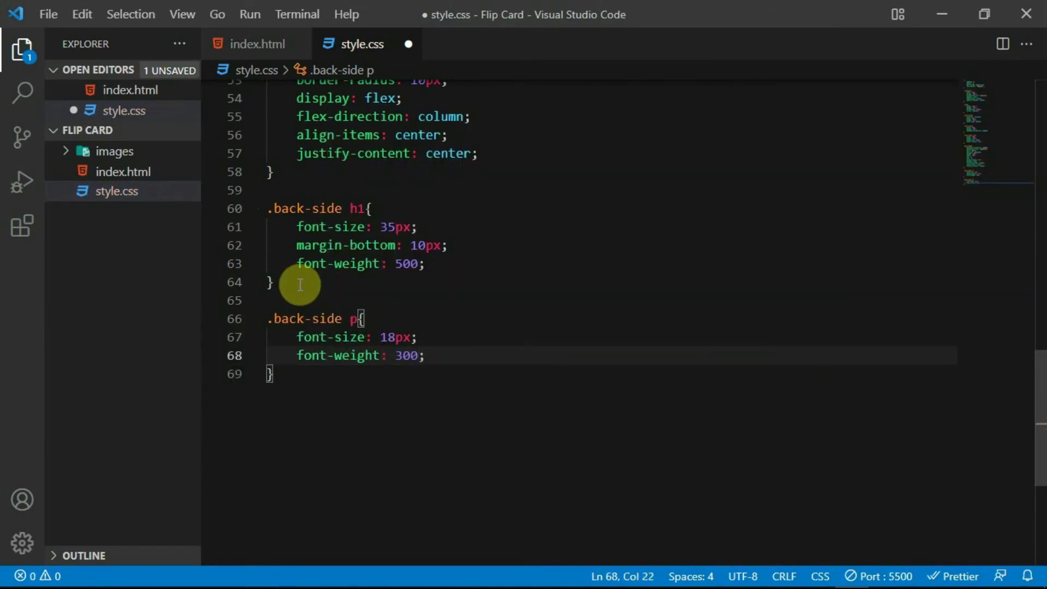
{"action": "type", "text": "margin-bottom: ;"}
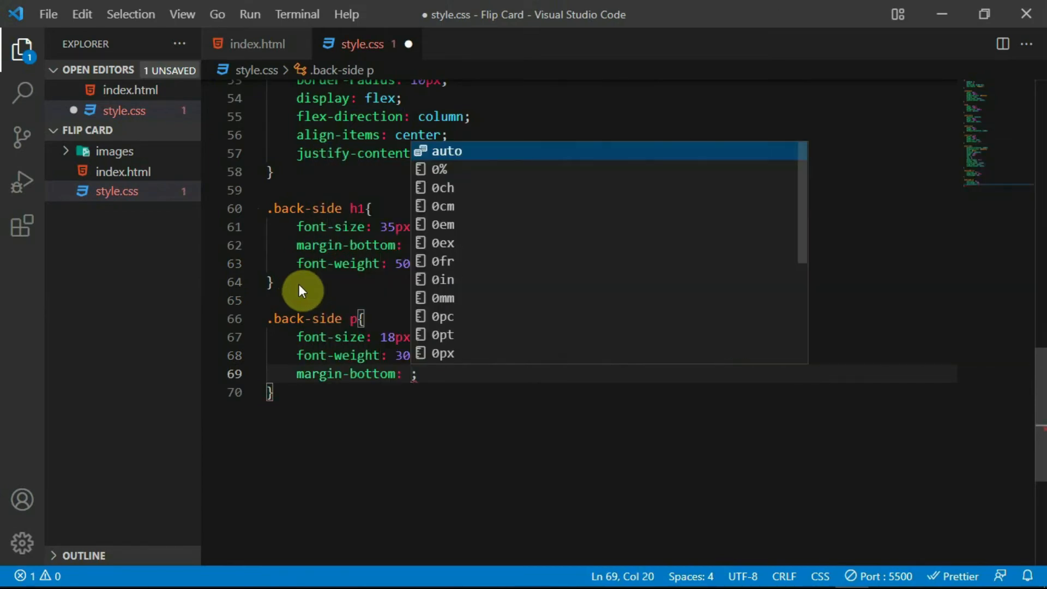
{"action": "type", "text": "30px"}
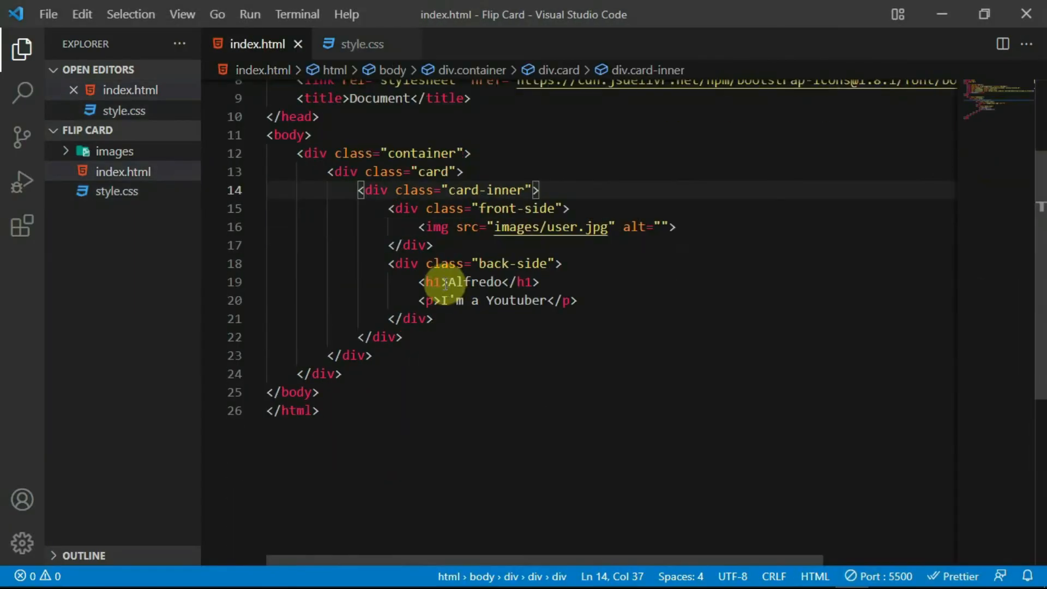
Step: Add a div.social-media with Facebook, Instagram and Twitter icon links to the card's back side
{"action": "type", "text": "div.social"}
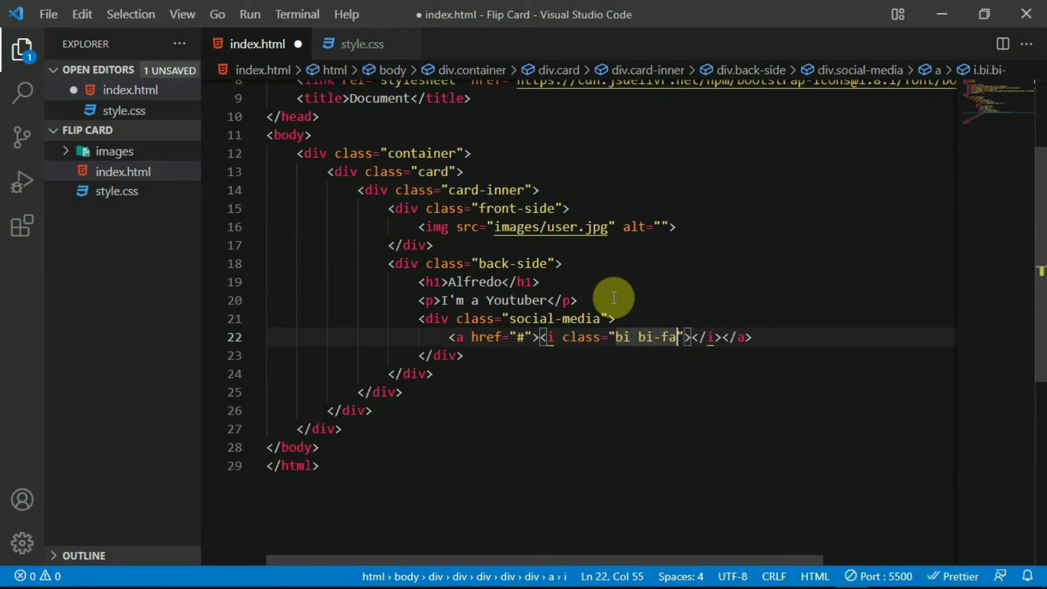
{"action": "type", "text": "cebook"}
{"action": "type", "text": "<a href=\"#\"><i class=\"bi bi-twitter\"></i></a>"}
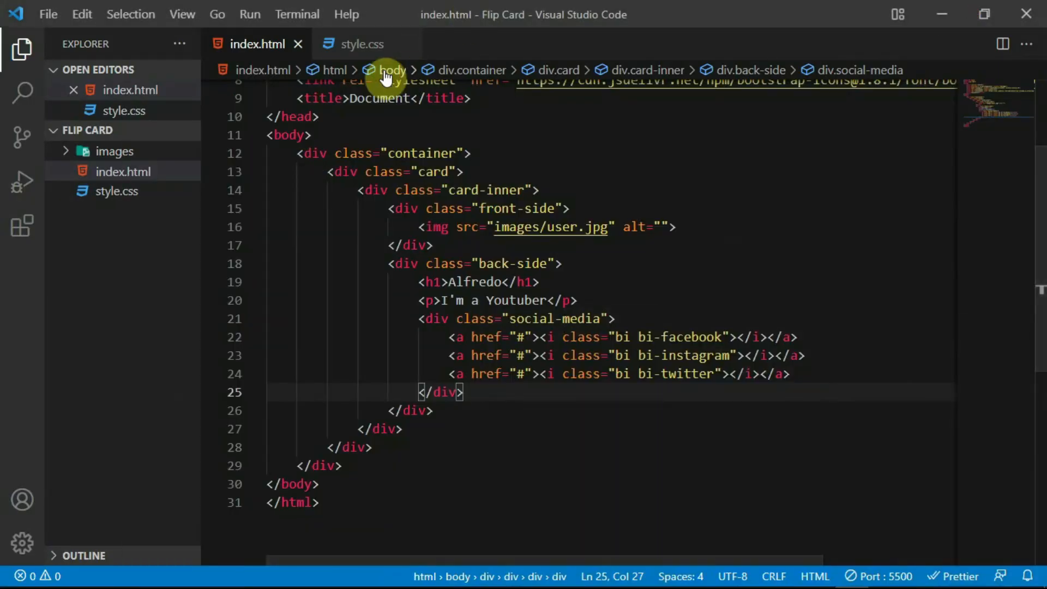
{"action": "left_click", "coordinate": [361, 44]}
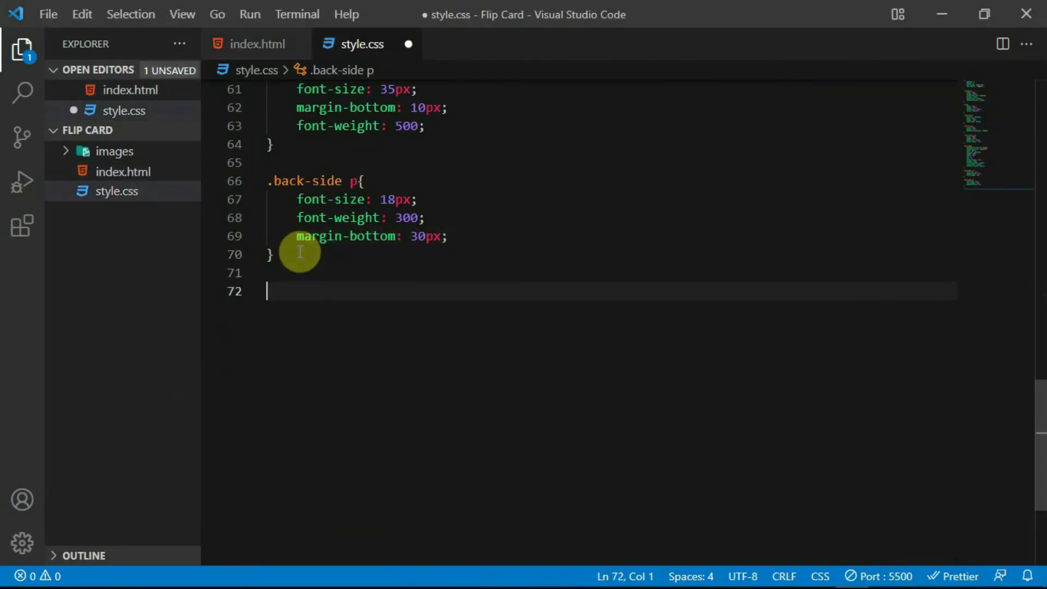
Step: Style .social-media i with white #fff color, blue #0050e4 background, 20px font, padding and margin
{"action": "type", "text": ".social-media i{"}
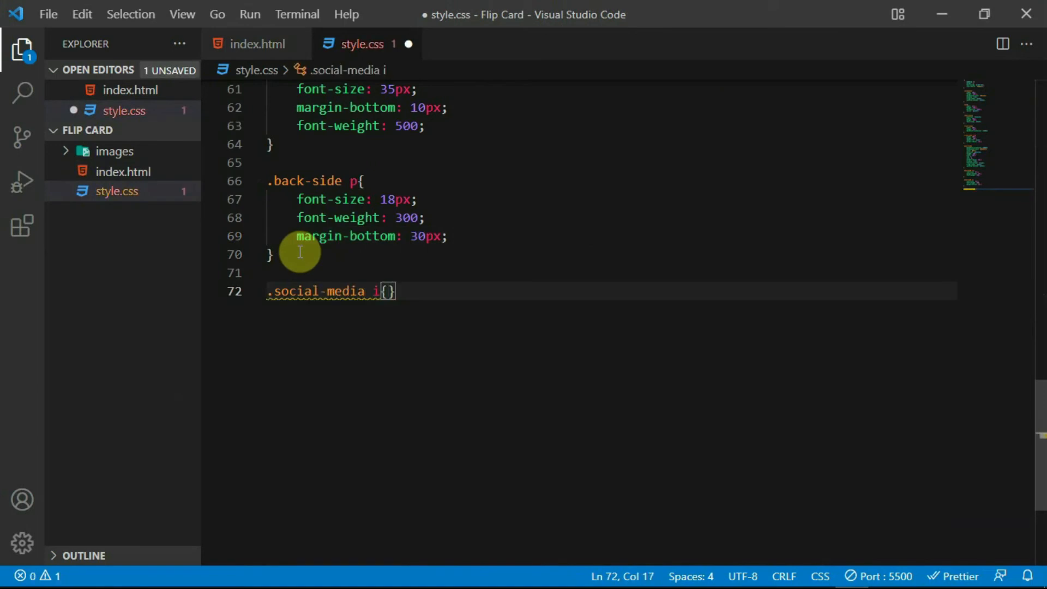
{"action": "type", "text": "color: #fff;"}
{"action": "type", "text": "background-color: ;"}
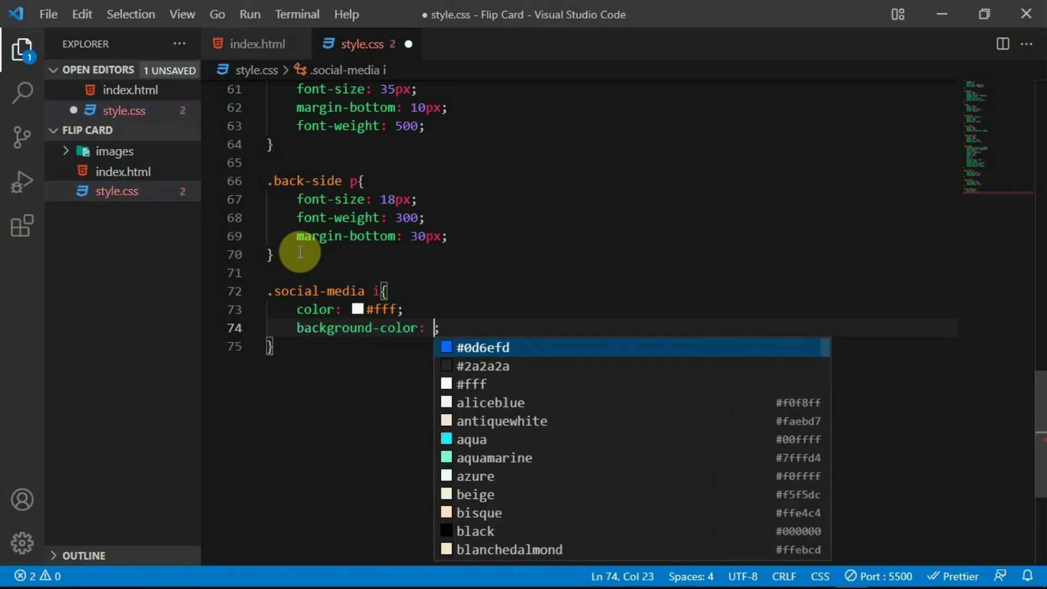
{"action": "type", "text": "#0050e0"}
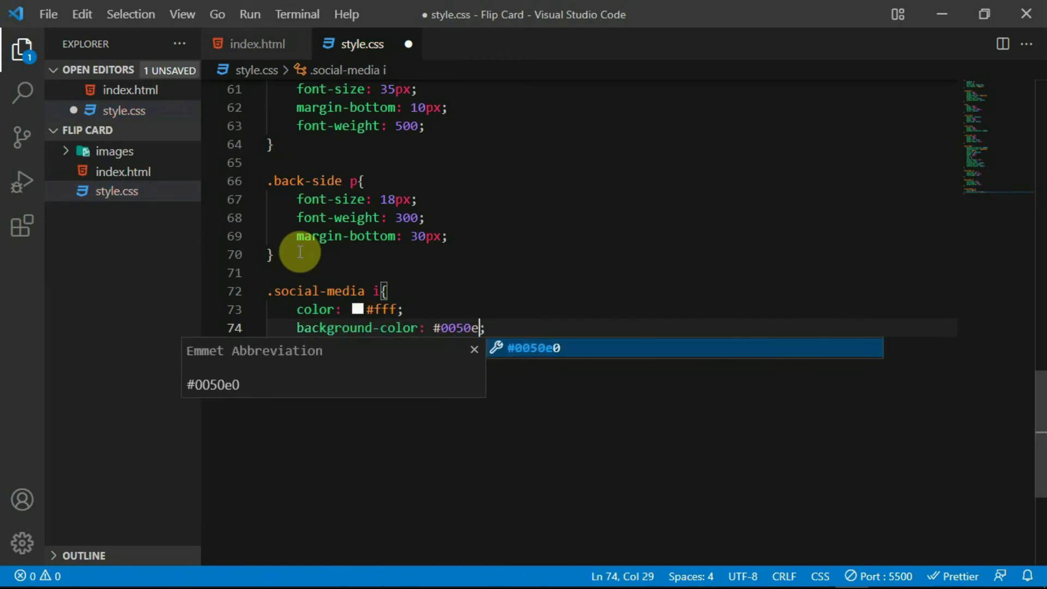
{"action": "type", "text": "font-size: 20px;"}
{"action": "type", "text": "border-radius: 50;"}
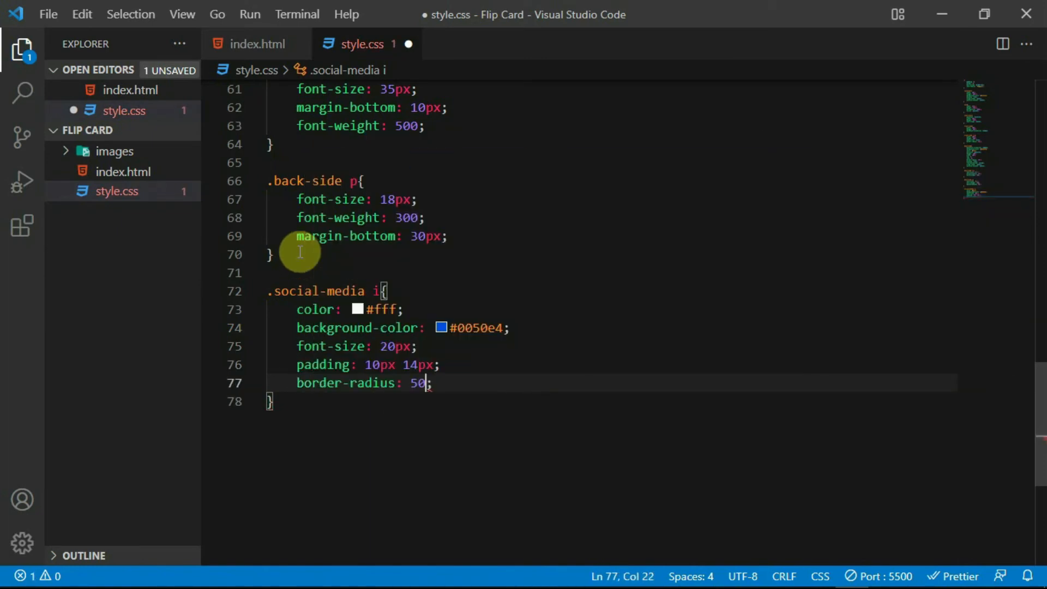
{"action": "type", "text": "mar"}
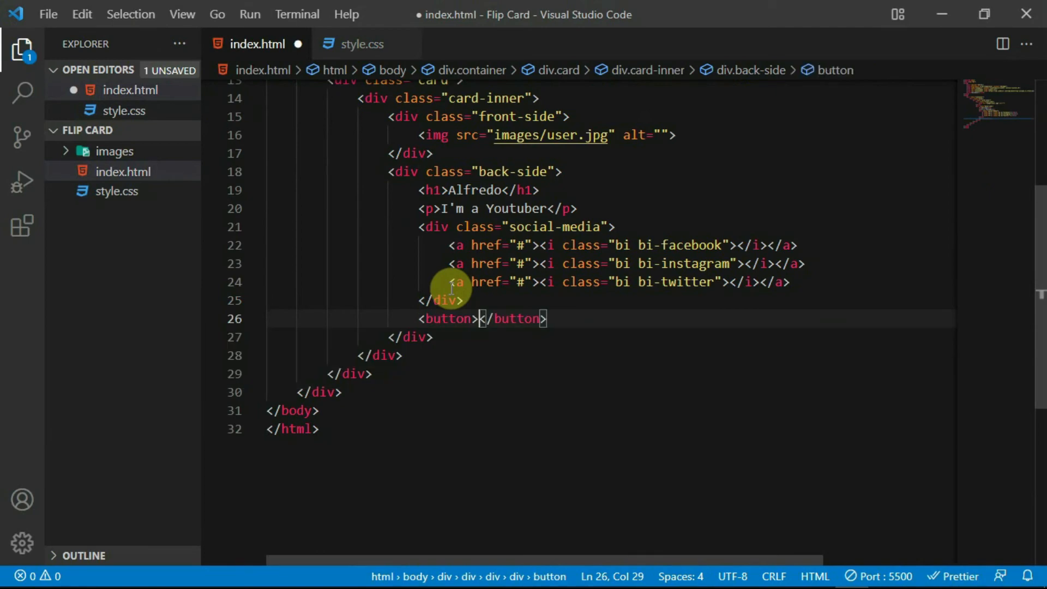
Step: Give the back-side button type="button" and the label Continue
{"action": "type", "text": "type=\"button\""}
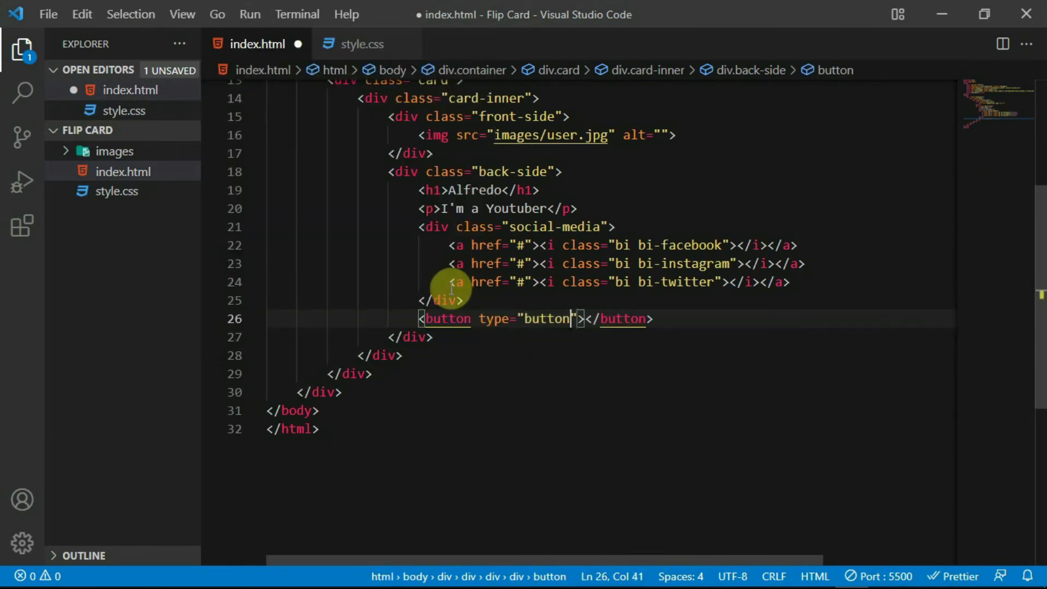
{"action": "type", "text": "Conti"}
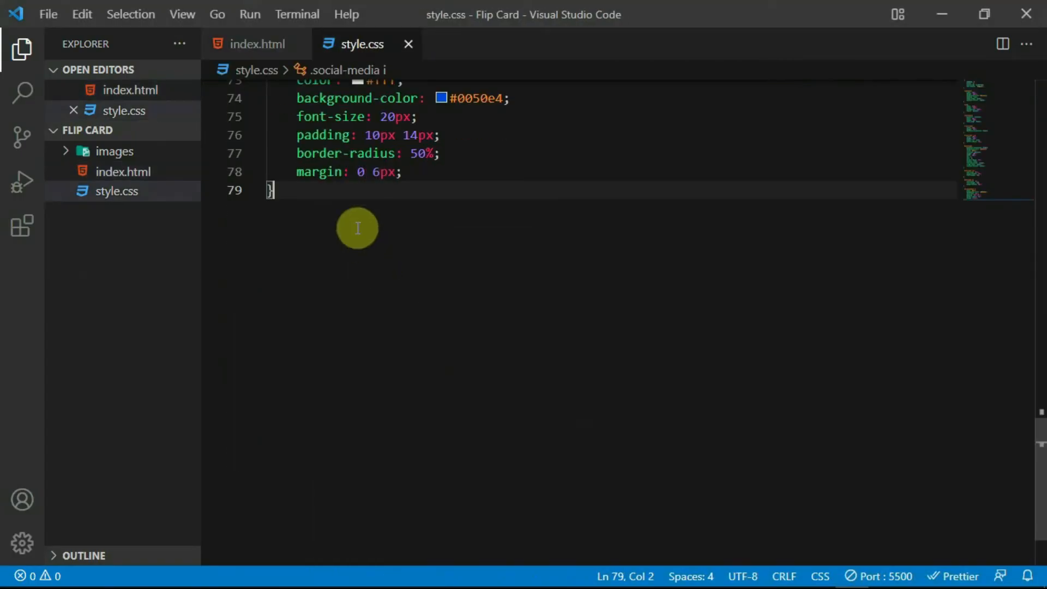
Step: Style .back-side button: 60px top margin, white background, #0d6efd text, no border, 10px 25px padding, 50px radius
{"action": "type", "text": ".back-side button{"}
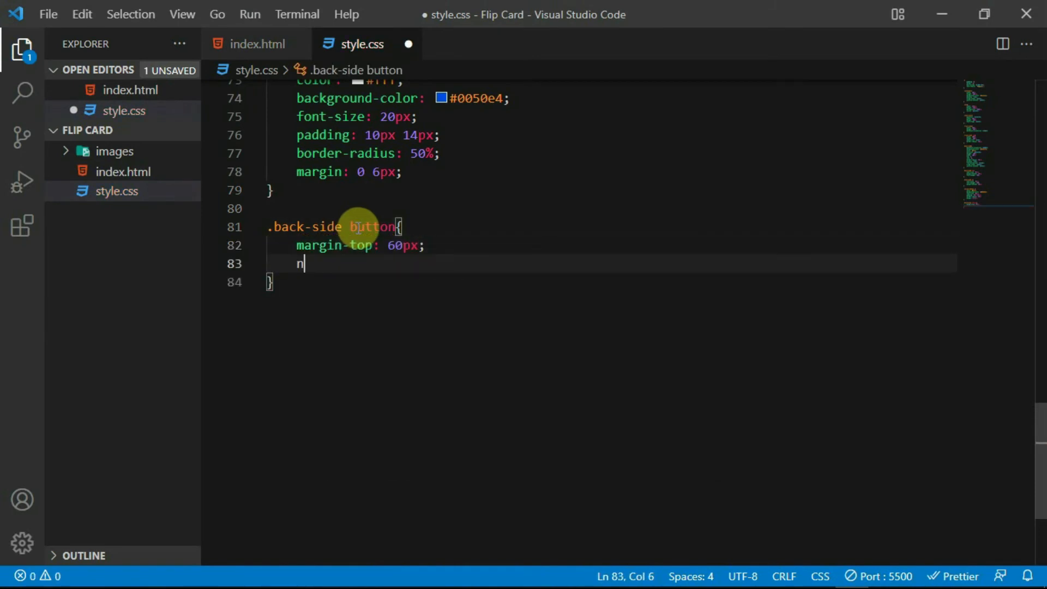
{"action": "type", "text": "background-color: #ff;"}
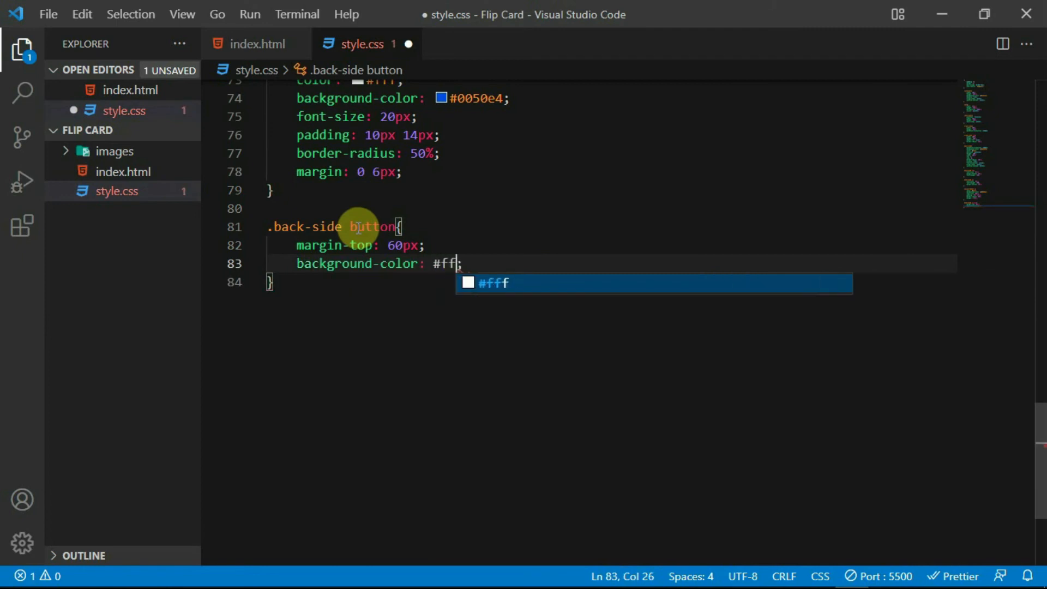
{"action": "type", "text": "color: #0d6efd;"}
{"action": "type", "text": "font-weight: 400;"}
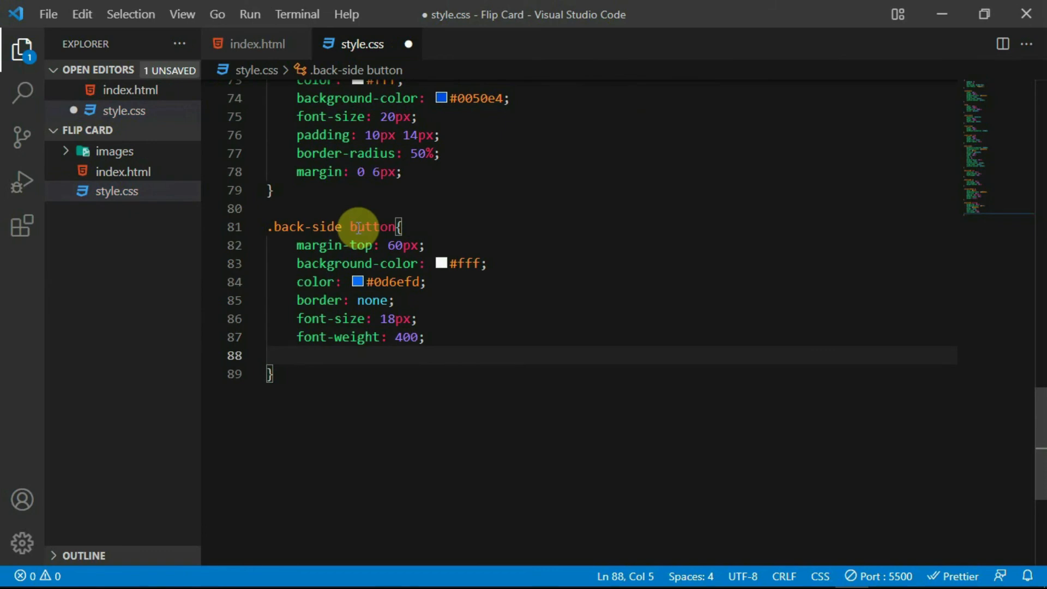
{"action": "type", "text": "padding: 10px;"}
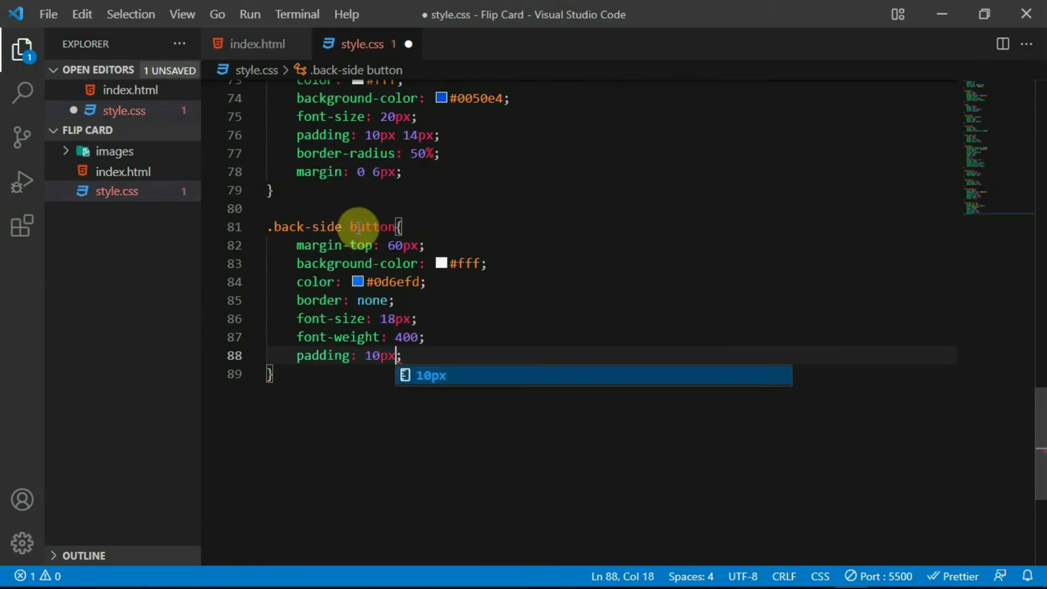
{"action": "type", "text": "25px"}
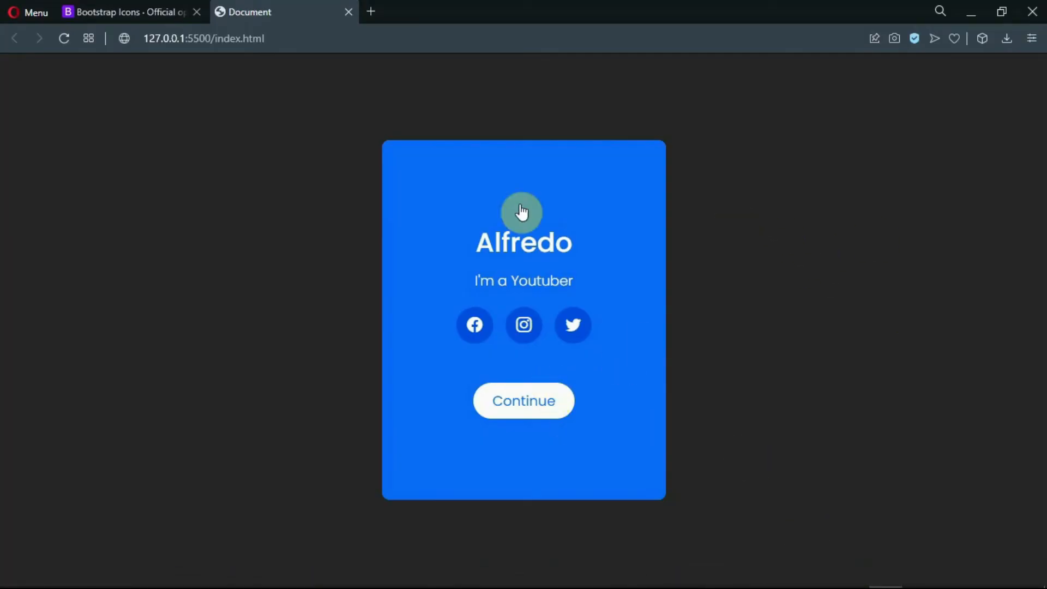
{"action": "mouse_move", "coordinate": [604, 294]}
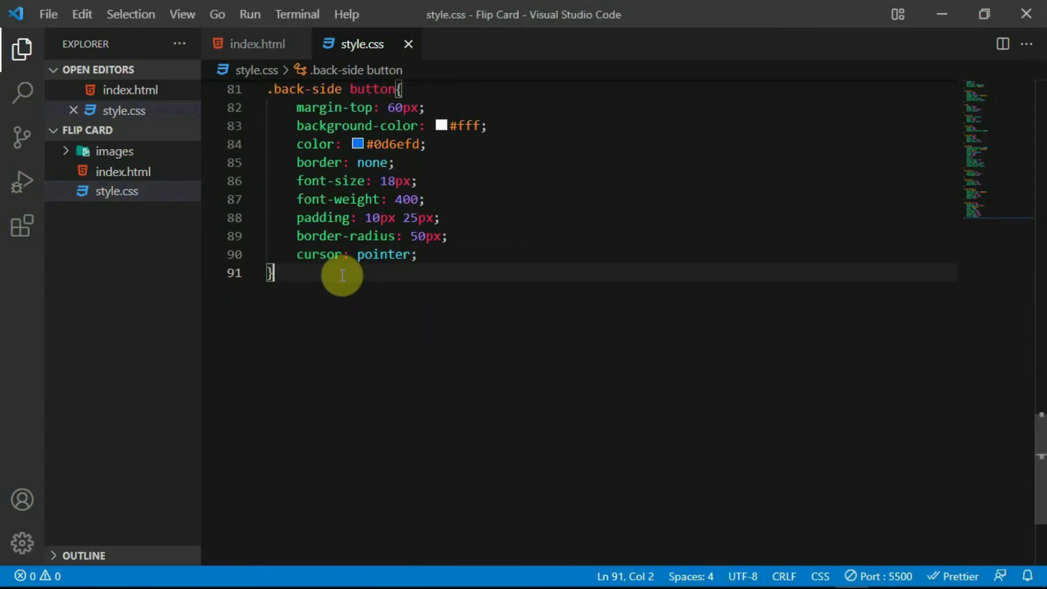
Step: Rotate .card-inner in Y on card hover with preserve-3d and a 1s transform transition, then preview in Opera
{"action": "type", "text": ".card:hover .card-inner{"}
{"action": "type", "text": "transform: ;"}
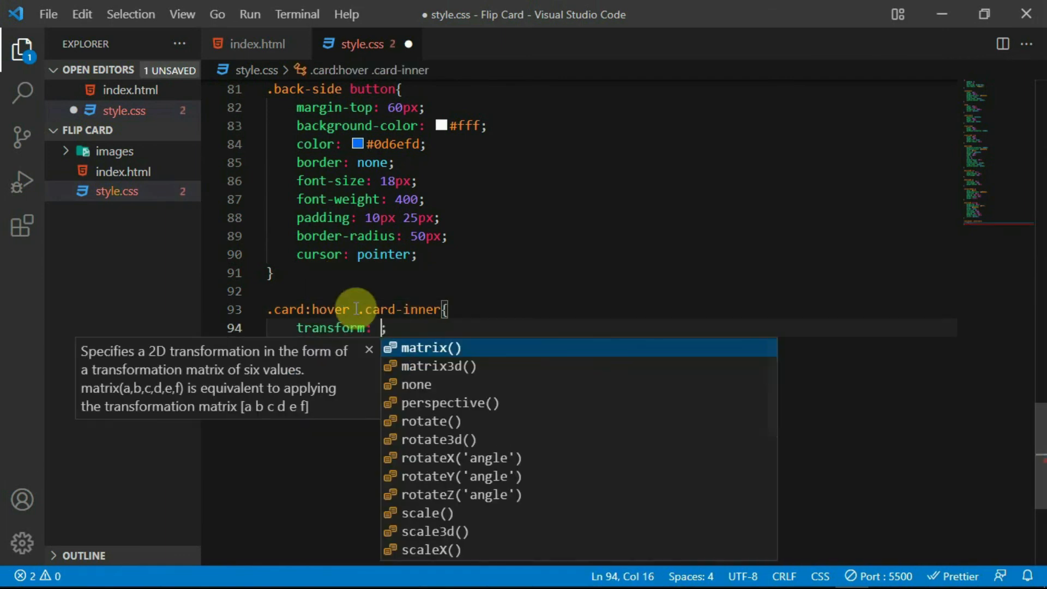
{"action": "type", "text": "rotateY(-1d"}
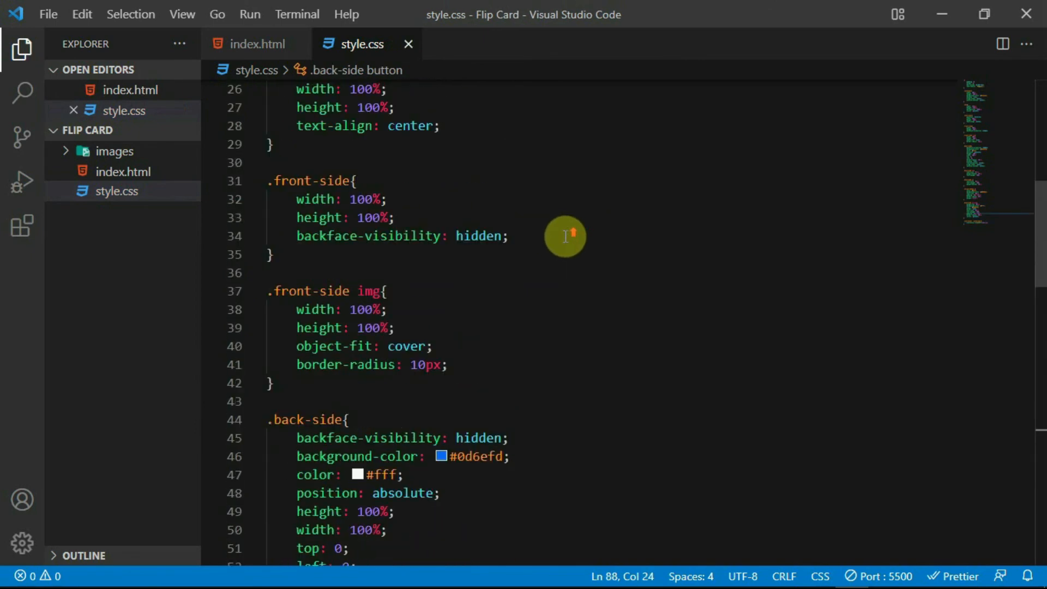
{"action": "type", "text": "tra"}
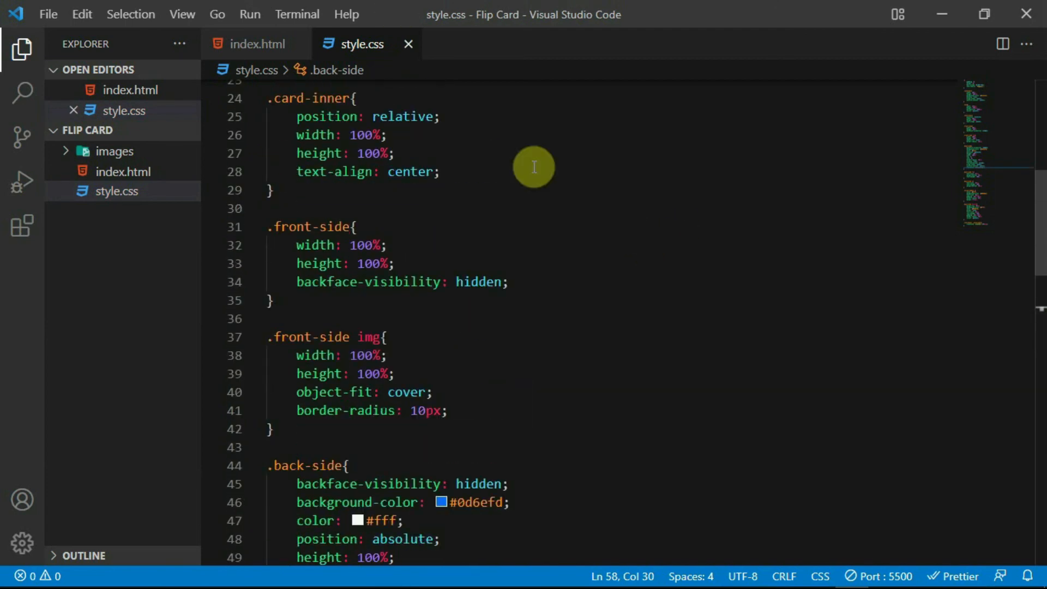
{"action": "type", "text": "tra"}
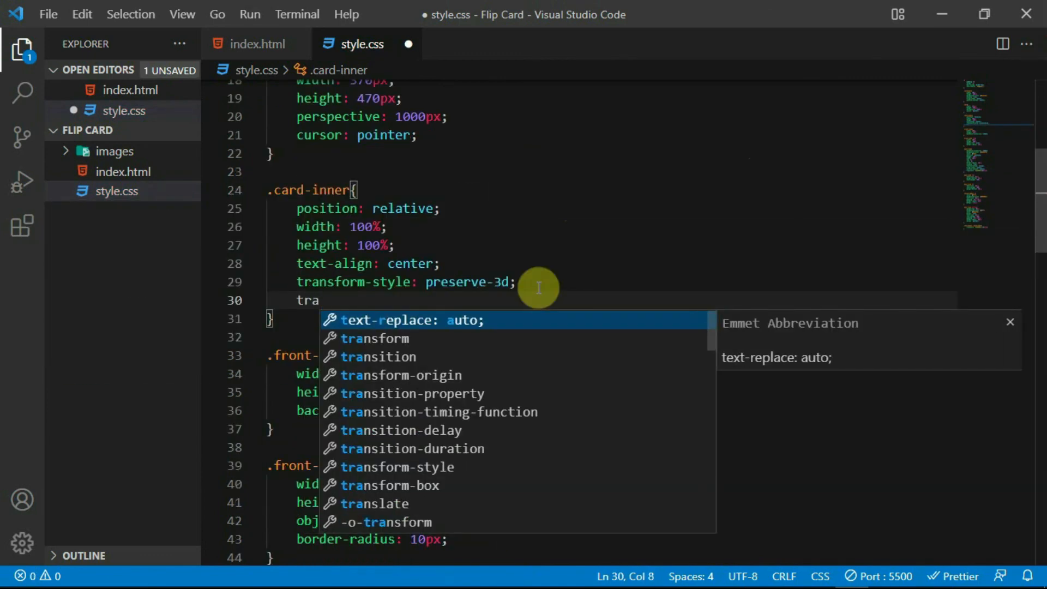
{"action": "type", "text": "nsition: transform 1s;"}
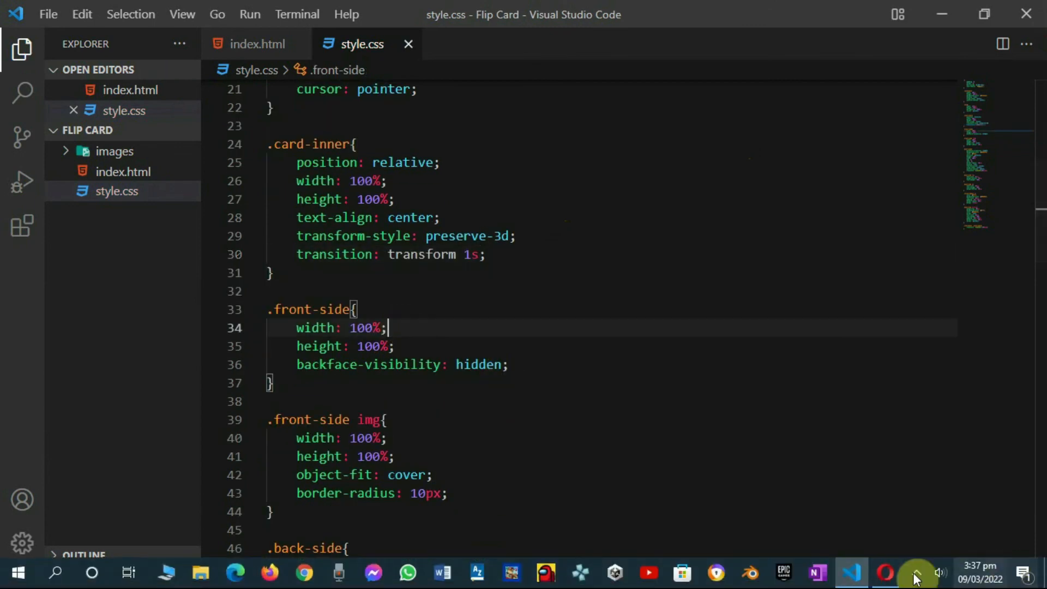
{"action": "left_click", "coordinate": [884, 573]}
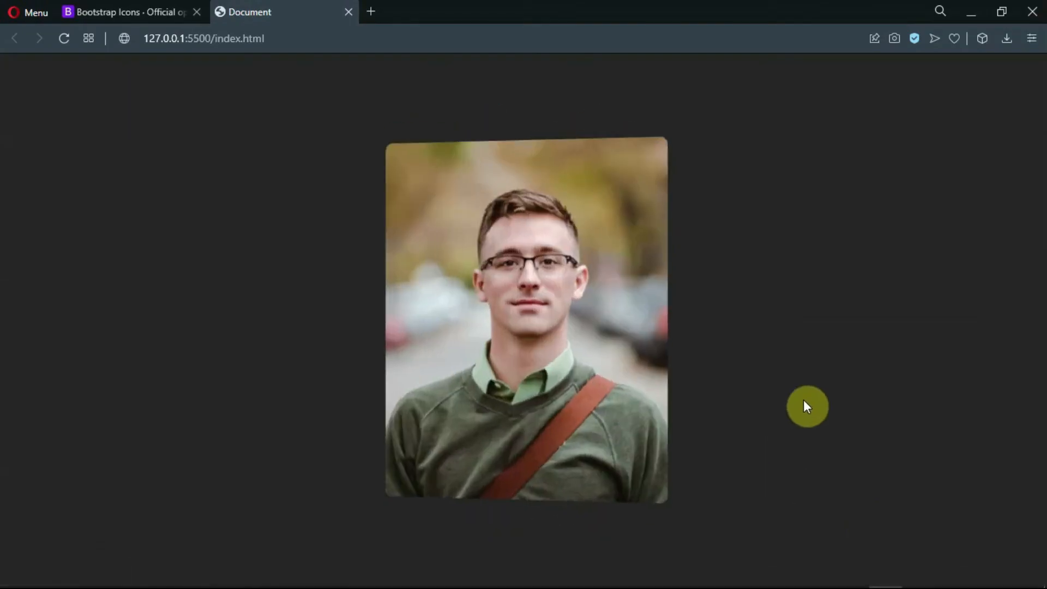